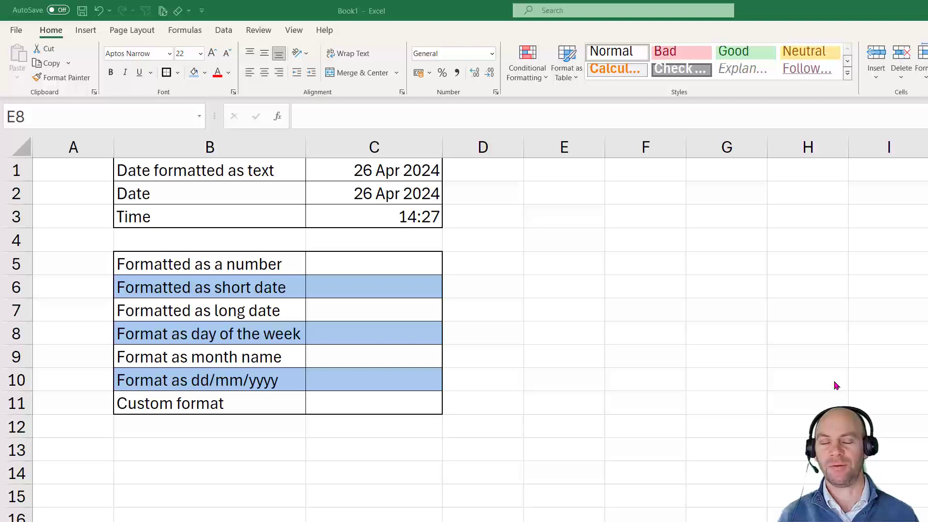
mouse_move(667, 464)
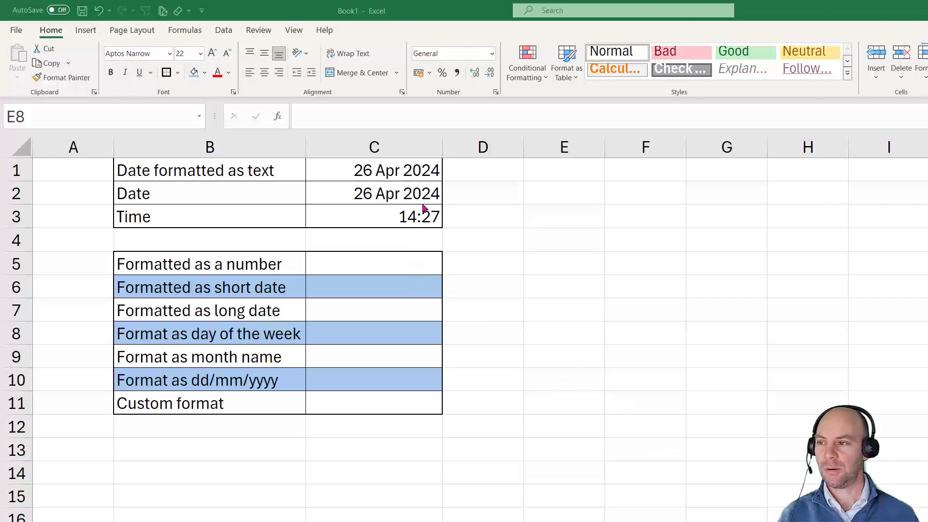
mouse_move(322, 193)
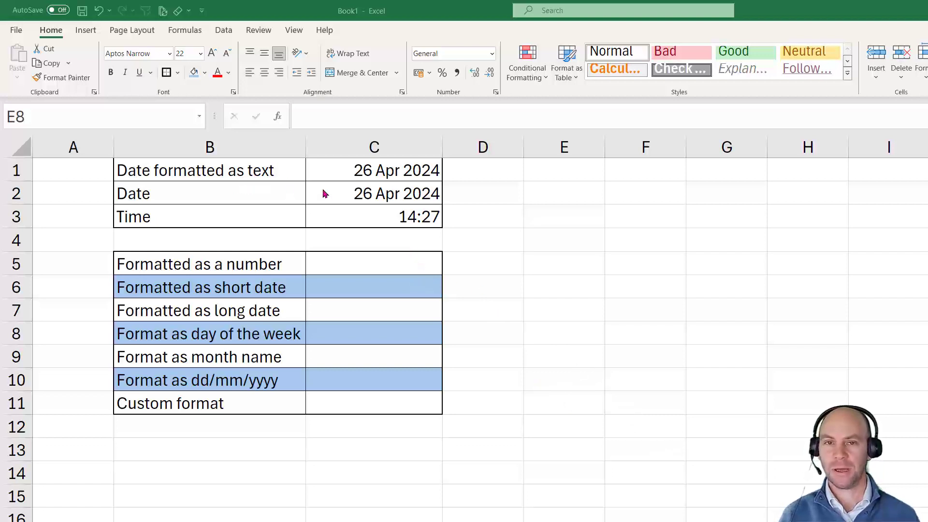
mouse_move(392, 177)
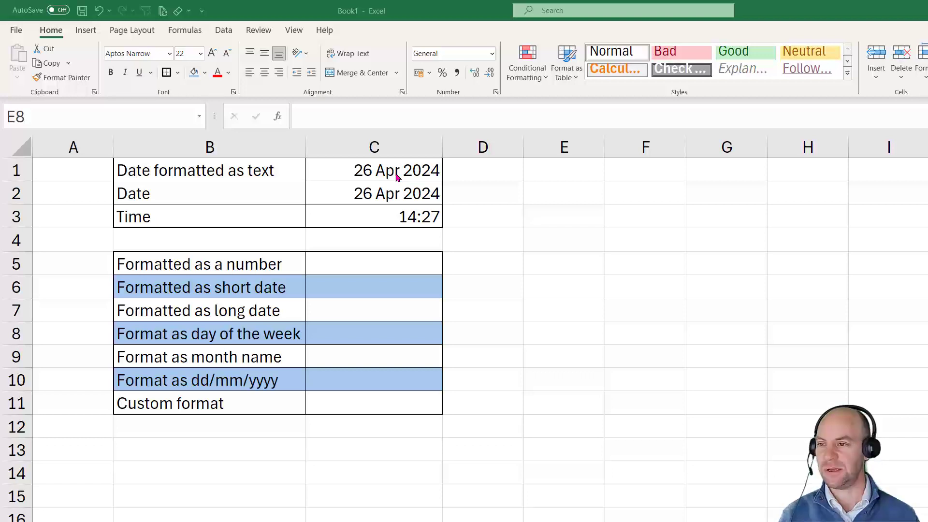
Review the number formats offered for the text date in C1, the real date in C2 and the time in C3
click(395, 169)
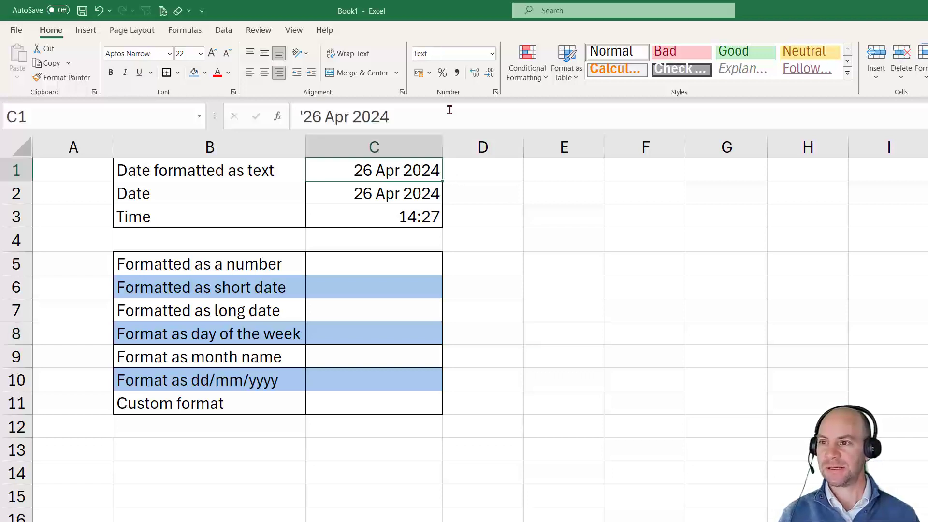
mouse_move(422, 72)
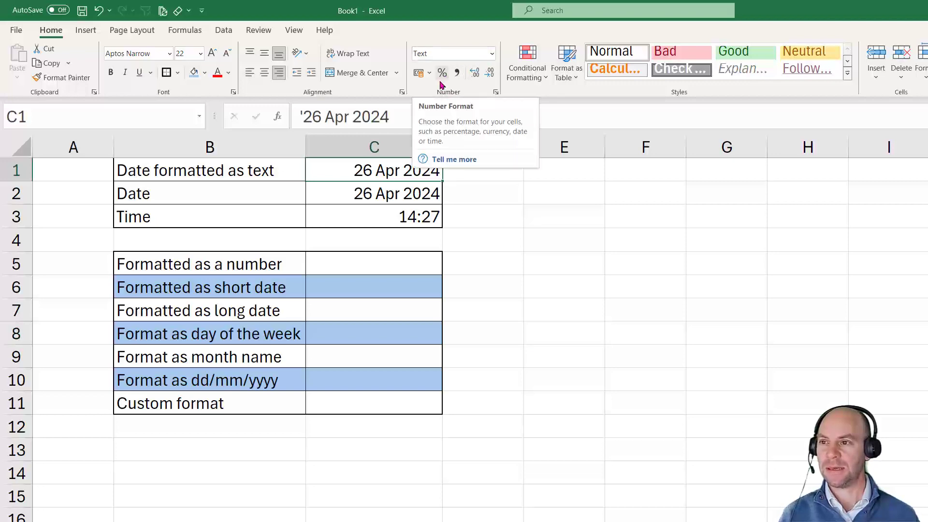
click(491, 53)
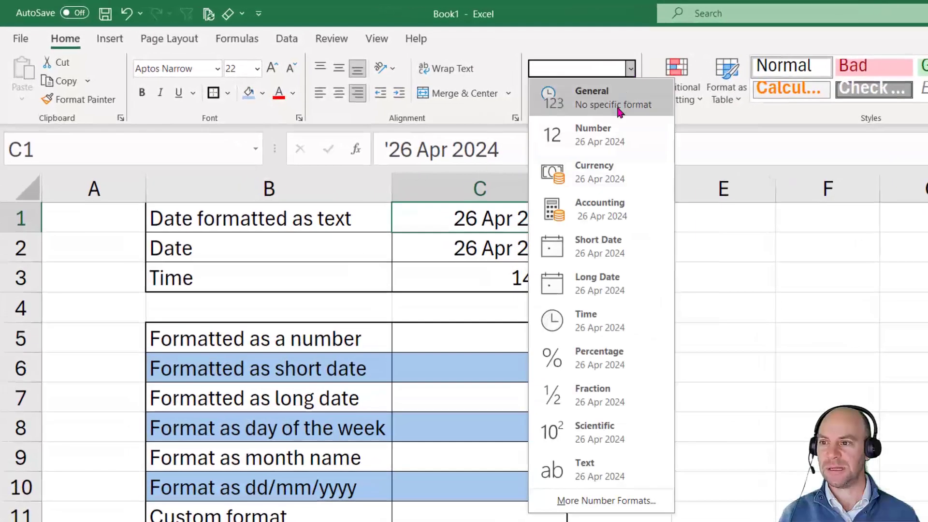
mouse_move(598, 282)
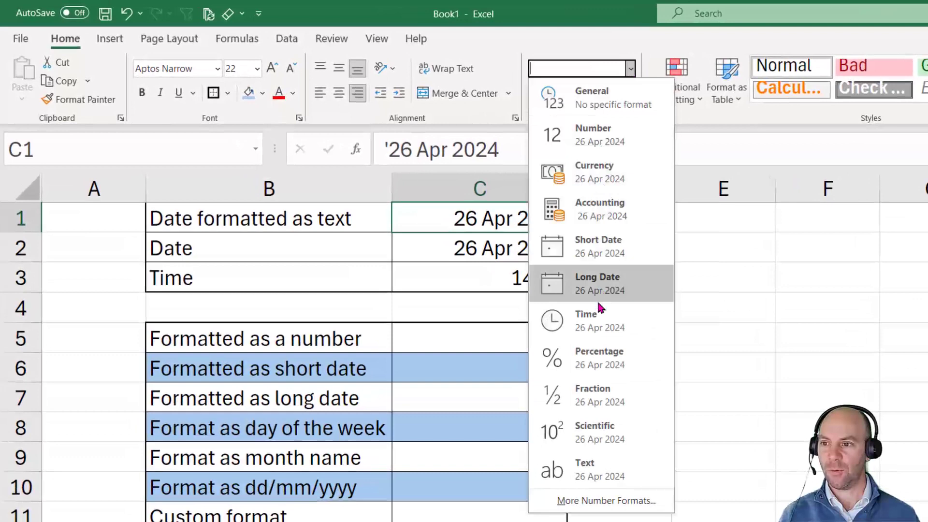
mouse_move(598, 319)
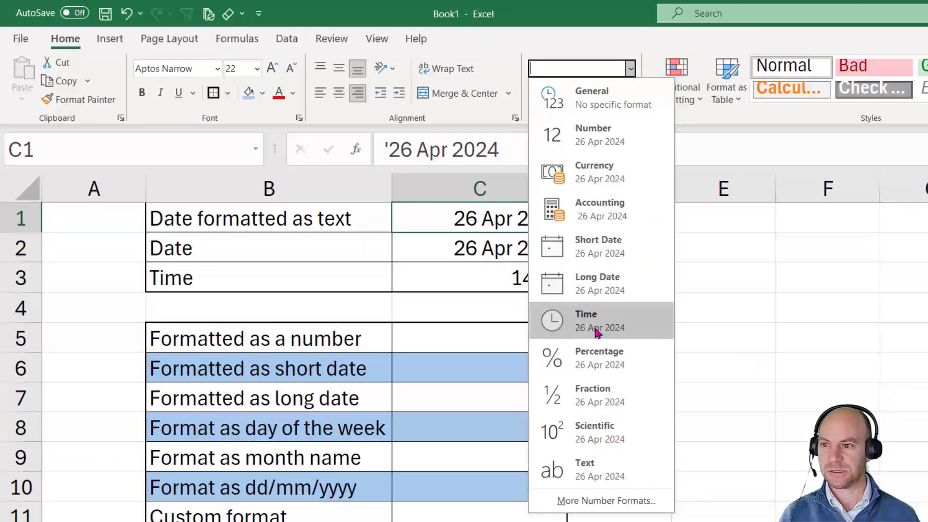
mouse_move(606, 306)
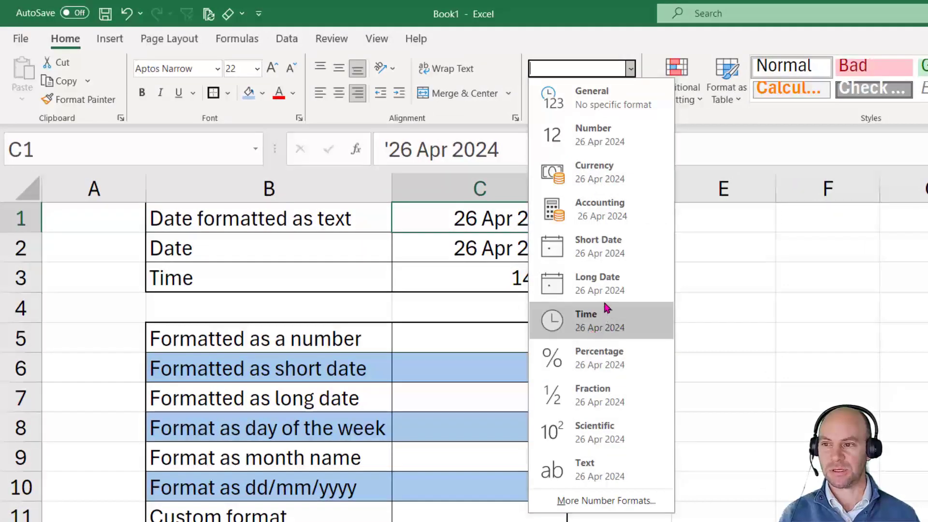
mouse_move(601, 246)
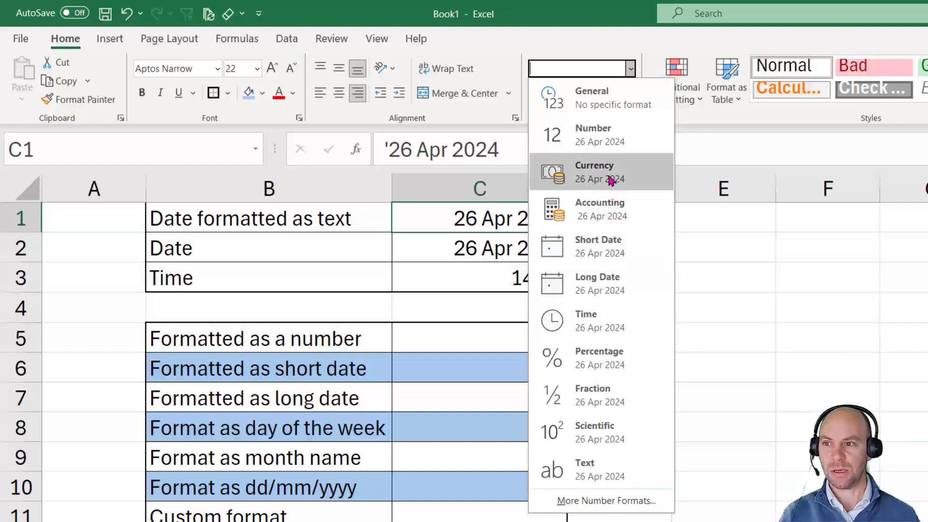
mouse_move(611, 135)
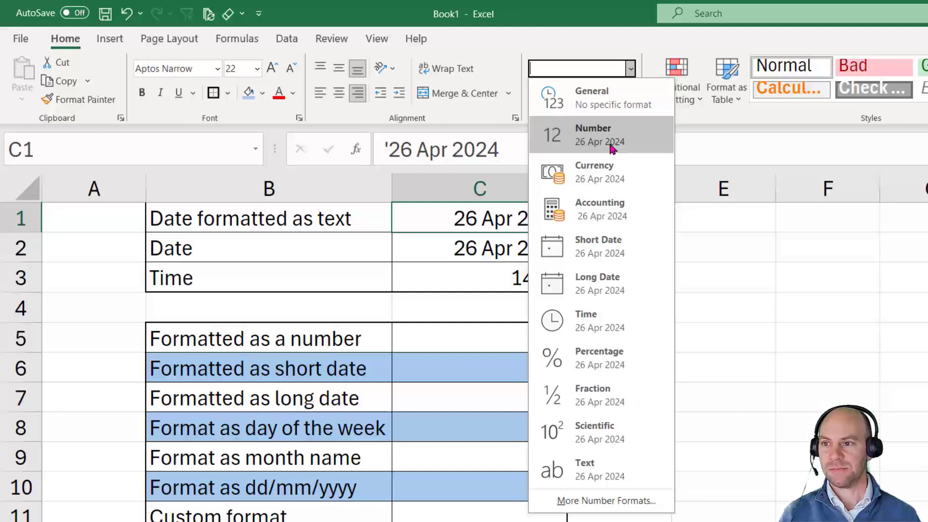
mouse_move(598, 171)
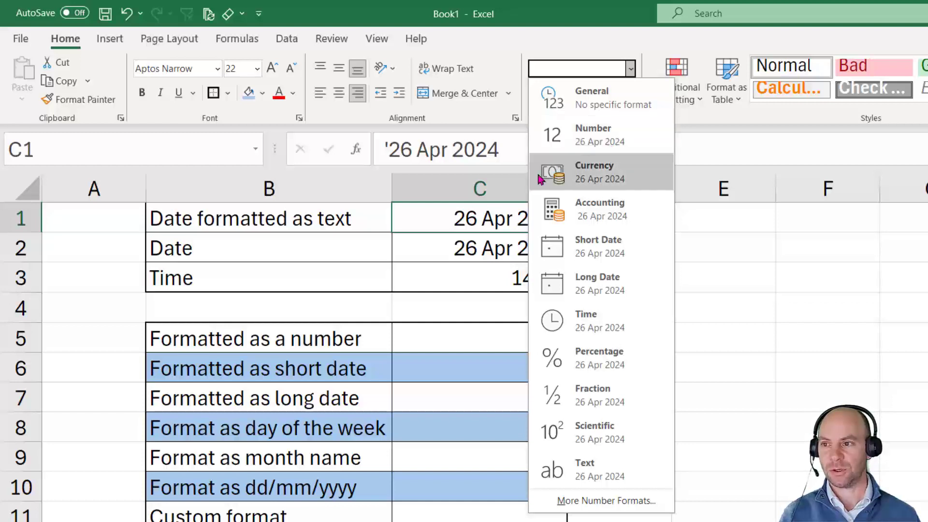
mouse_move(482, 227)
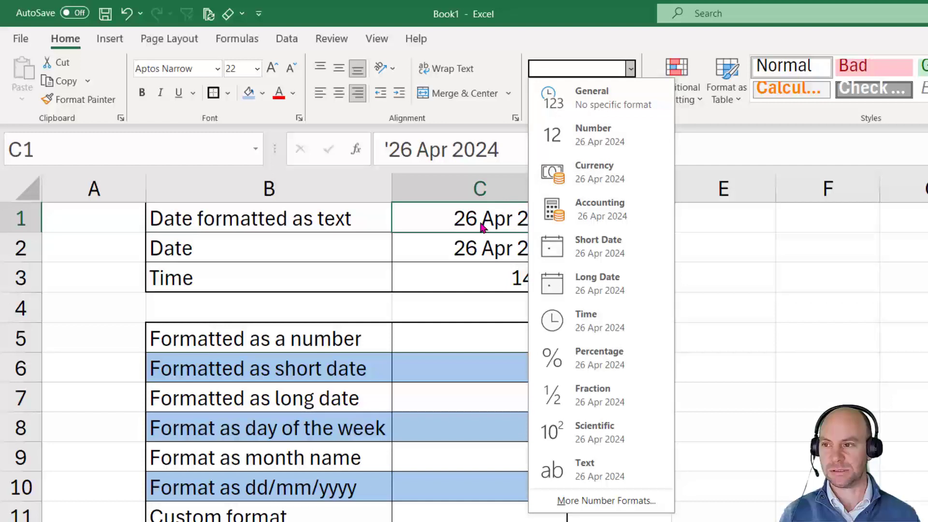
mouse_move(496, 229)
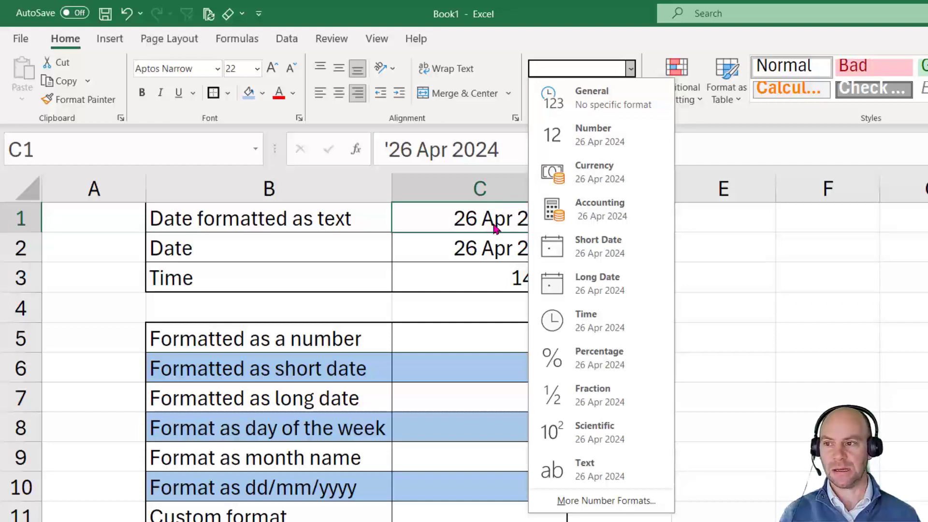
mouse_move(498, 230)
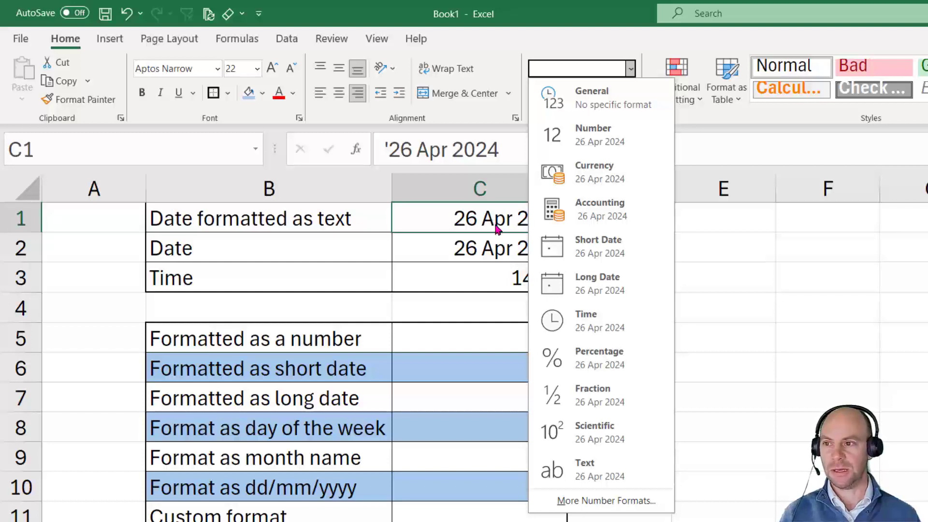
click(585, 469)
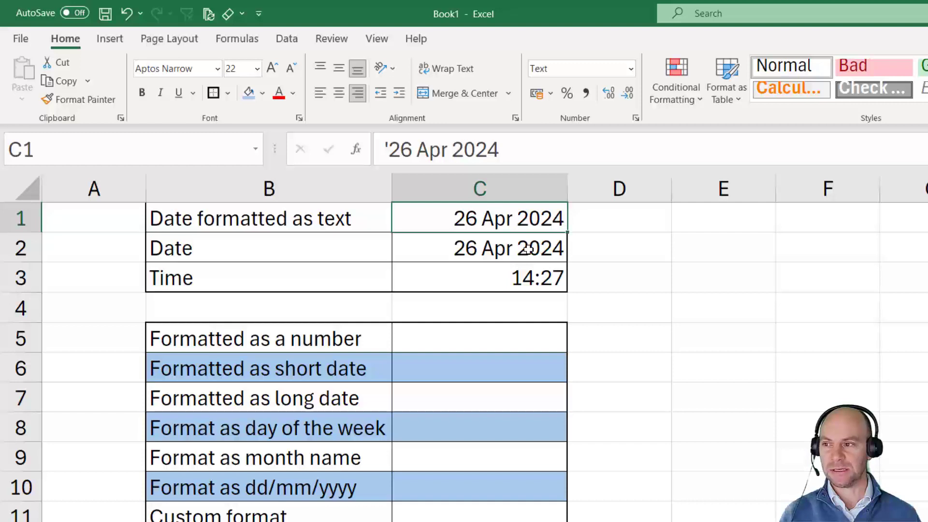
click(477, 247)
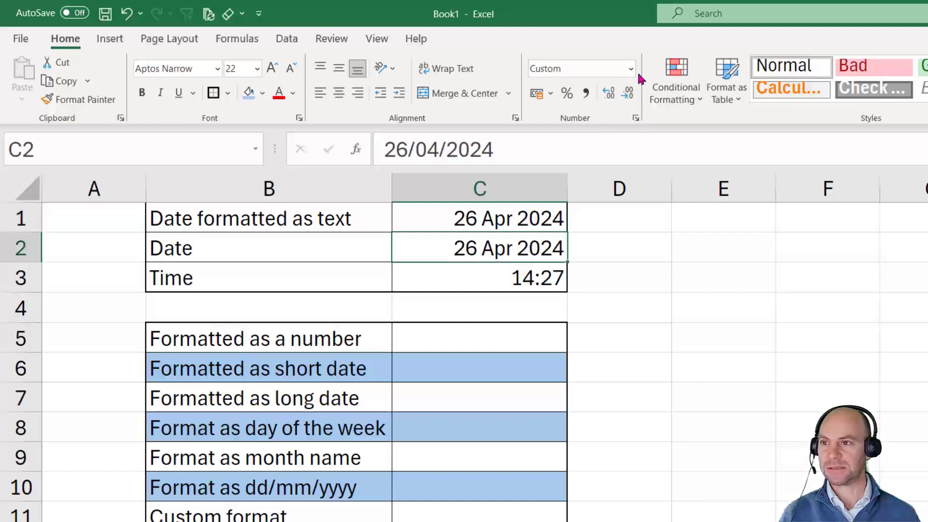
click(630, 69)
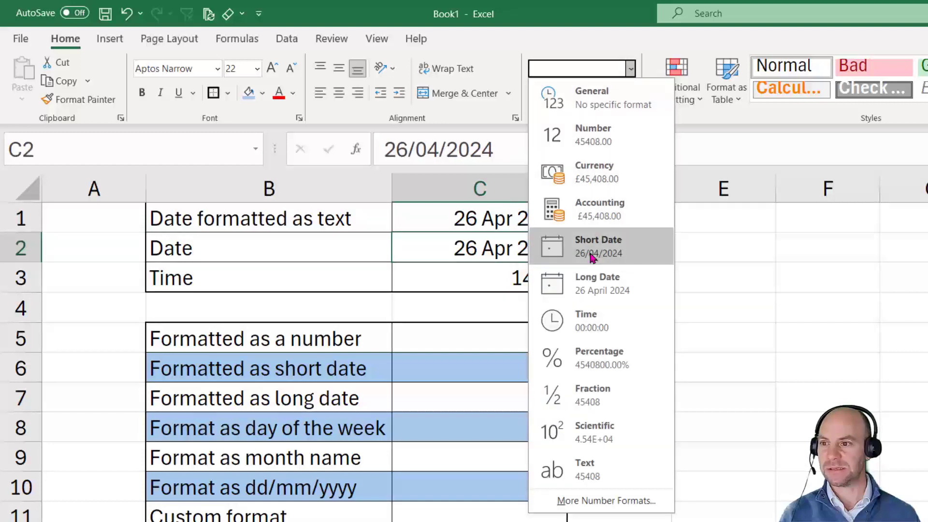
mouse_move(587, 429)
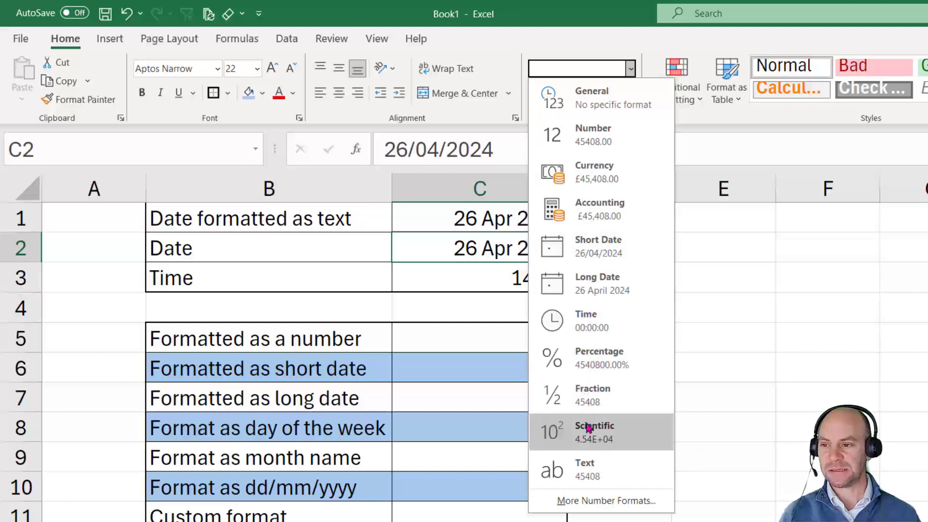
mouse_move(592, 355)
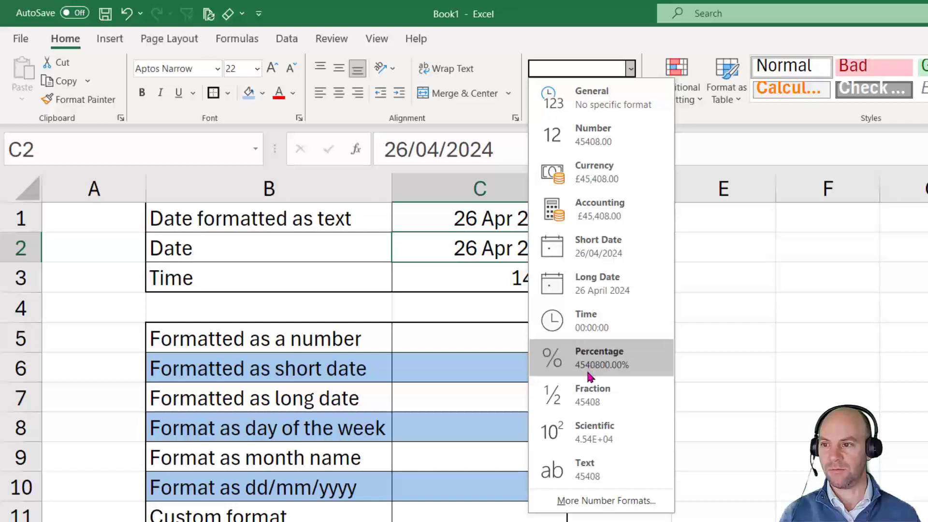
mouse_move(599, 172)
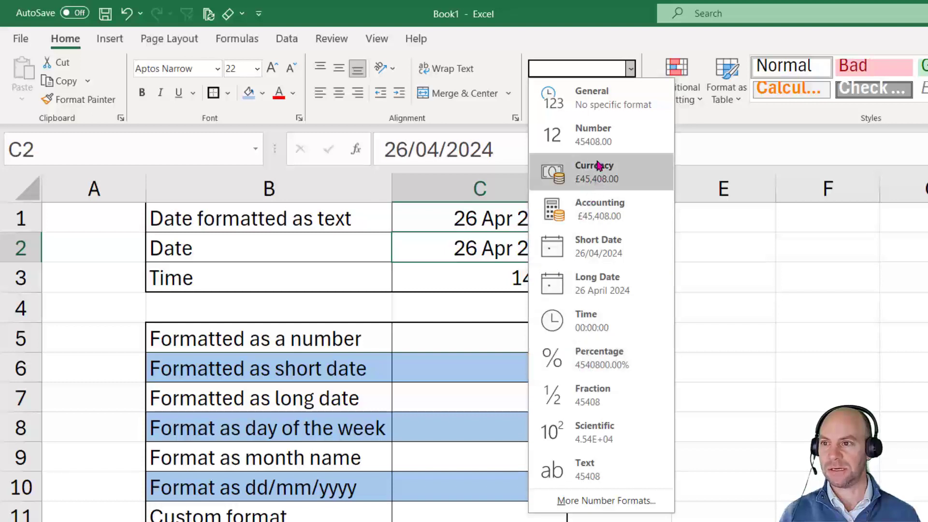
mouse_move(591, 135)
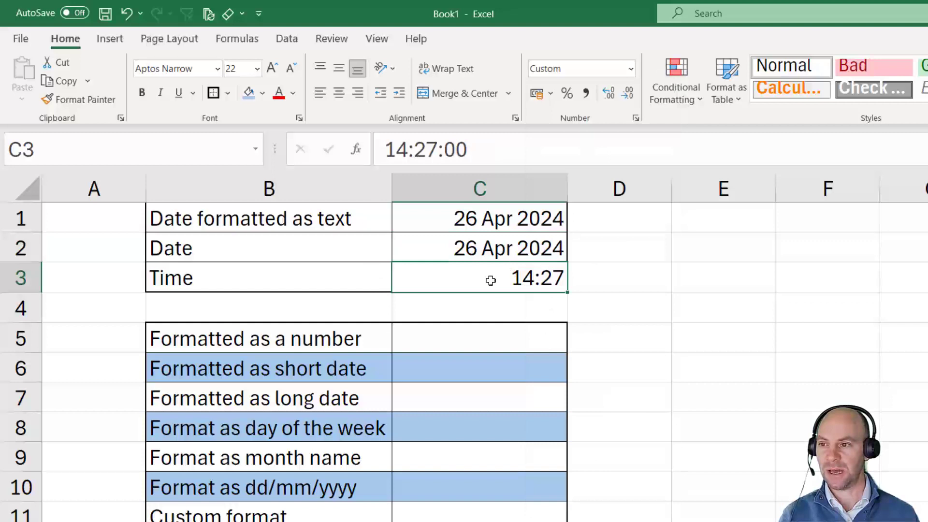
click(629, 68)
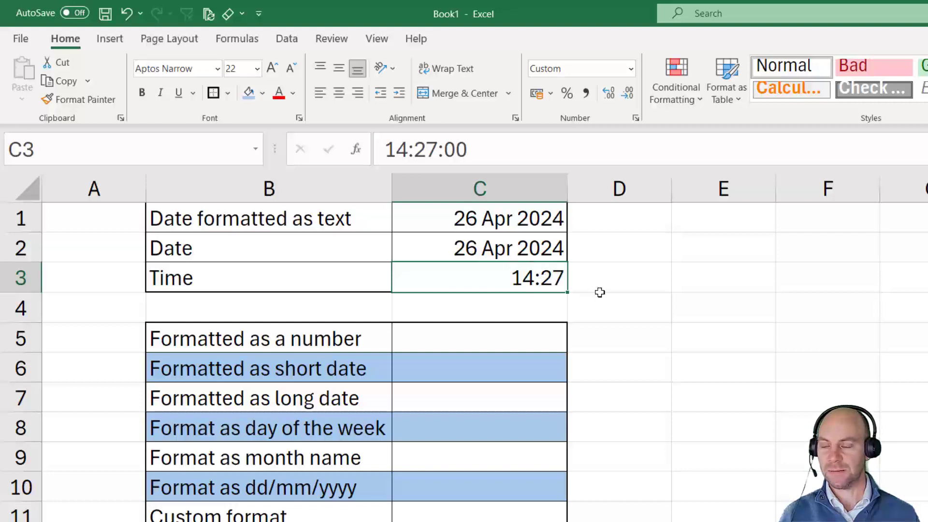
mouse_move(526, 278)
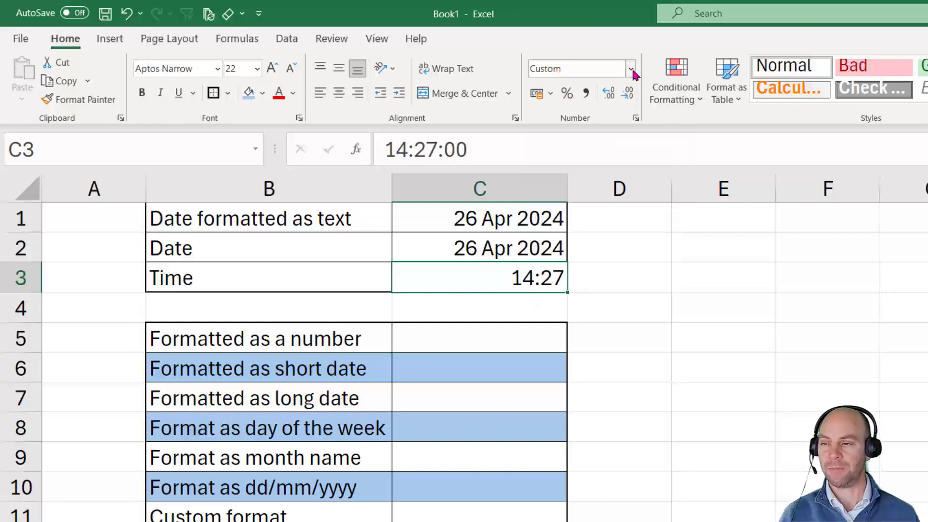
click(630, 68)
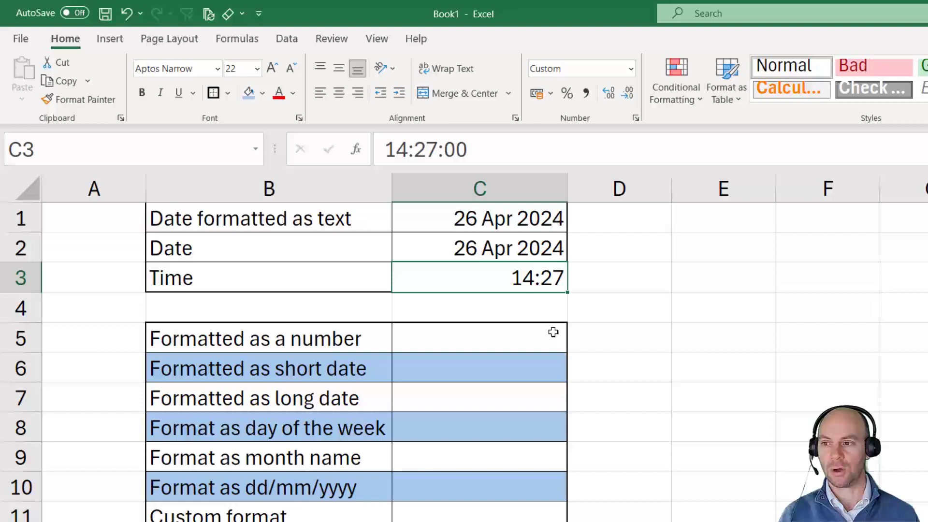
Enter =C2 in C5 and format it as Number, showing 45408.00
click(480, 338)
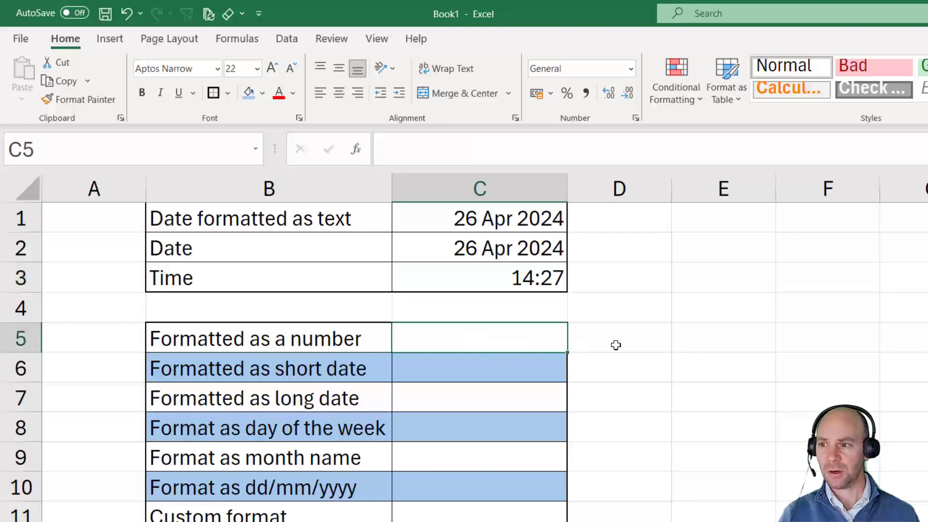
mouse_move(648, 341)
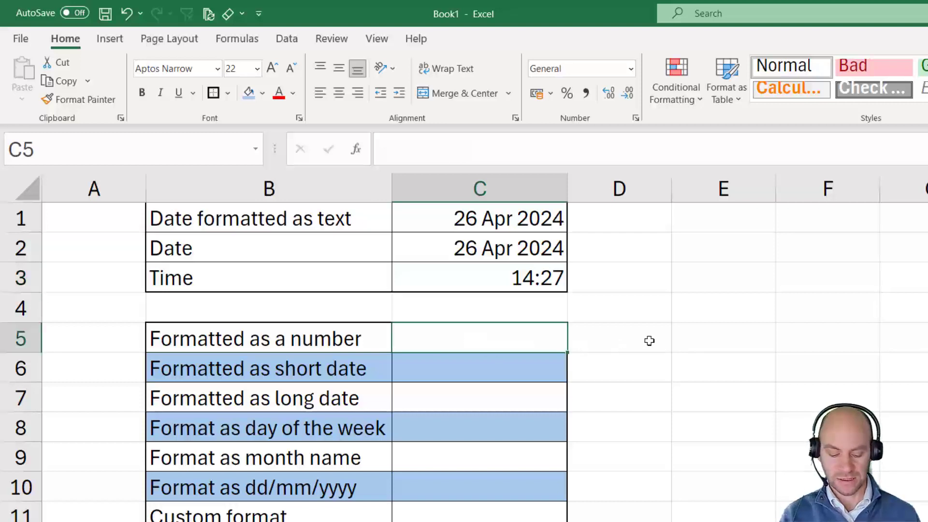
text(=)
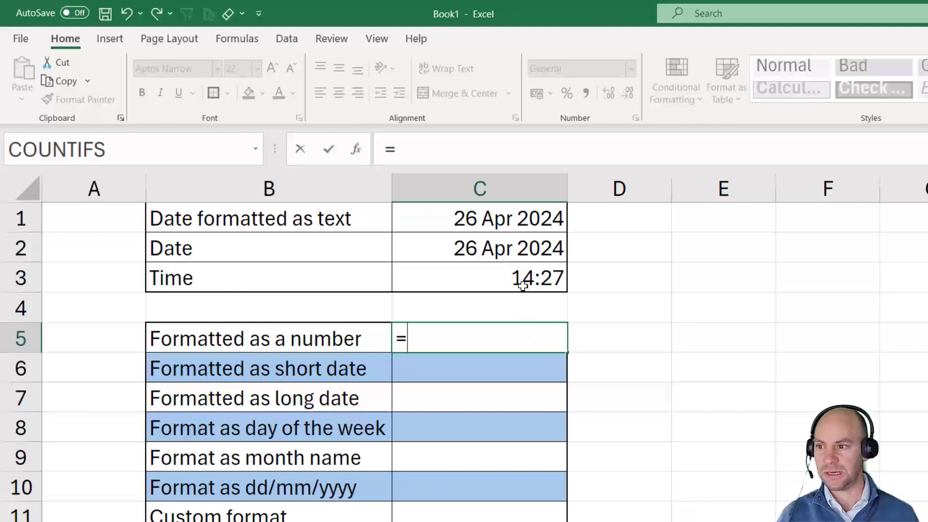
key(Enter)
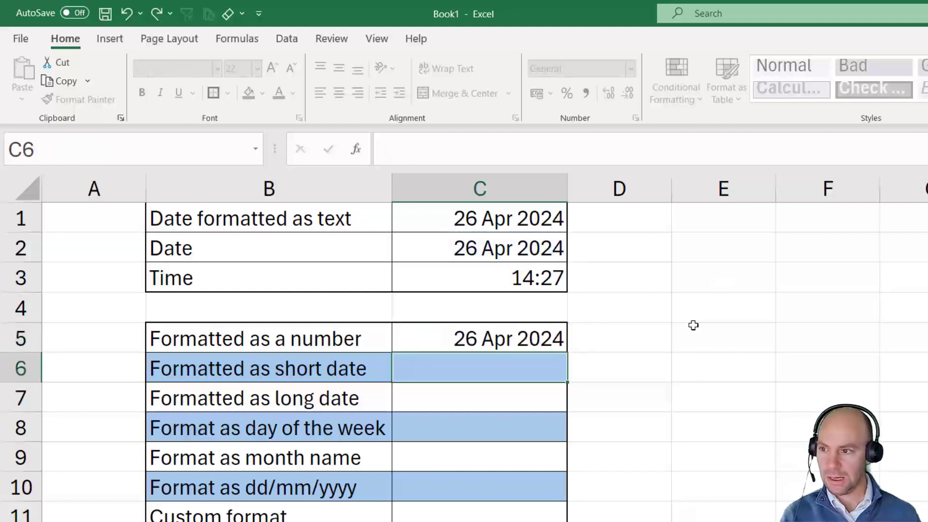
click(478, 338)
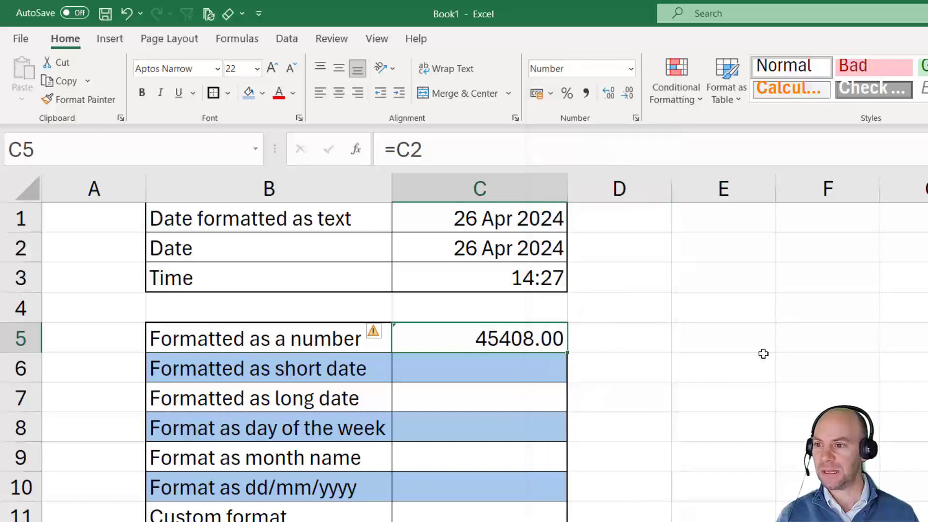
mouse_move(577, 358)
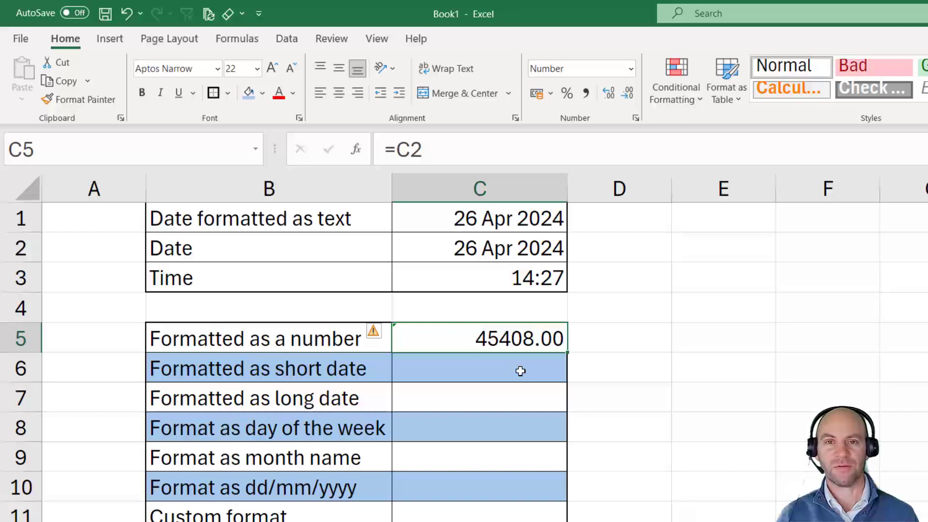
mouse_move(520, 371)
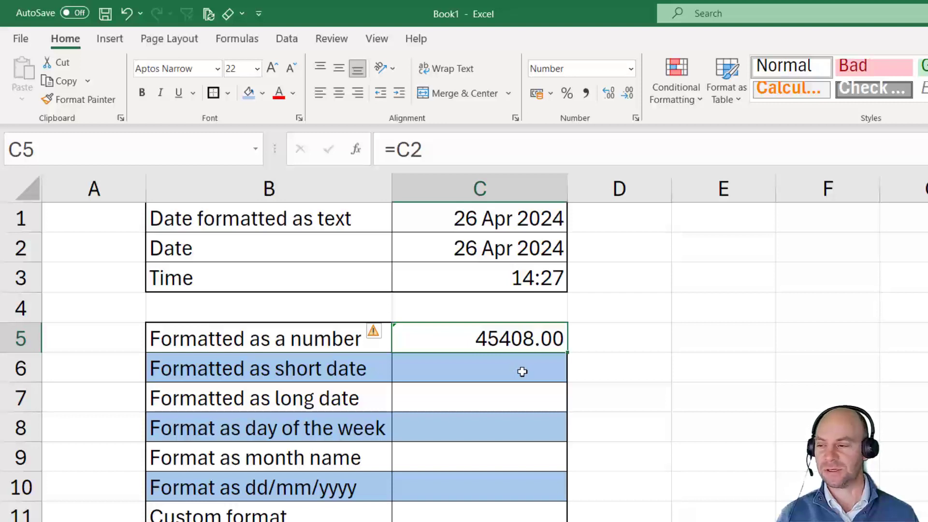
click(480, 367)
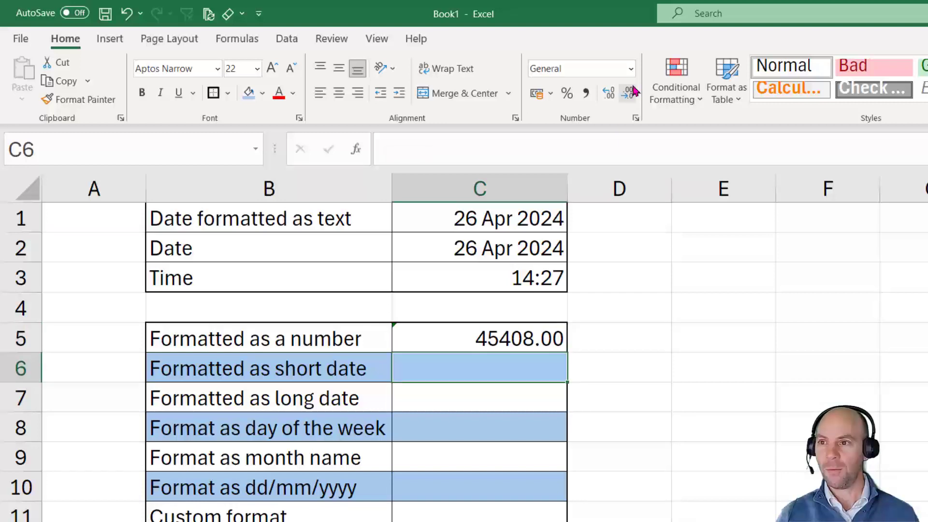
Enter =C2 in C6 and C7, with C6 as Short Date 26 Apr 2024 and C7 as Long Date 26 April 2024
text(=)
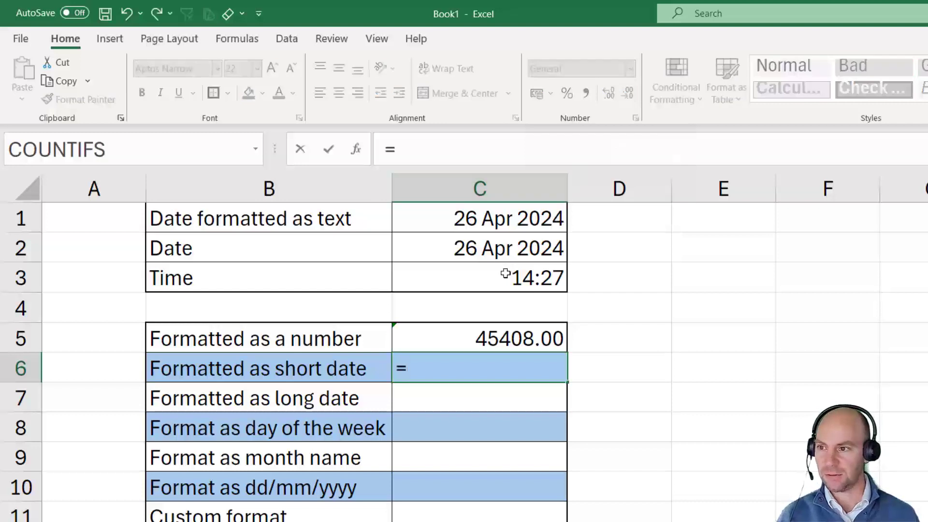
click(479, 247)
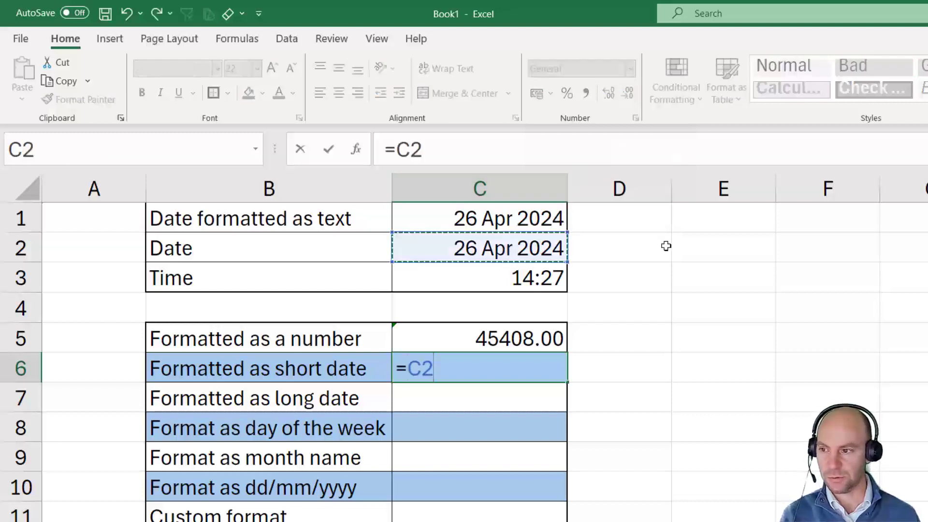
click(629, 68)
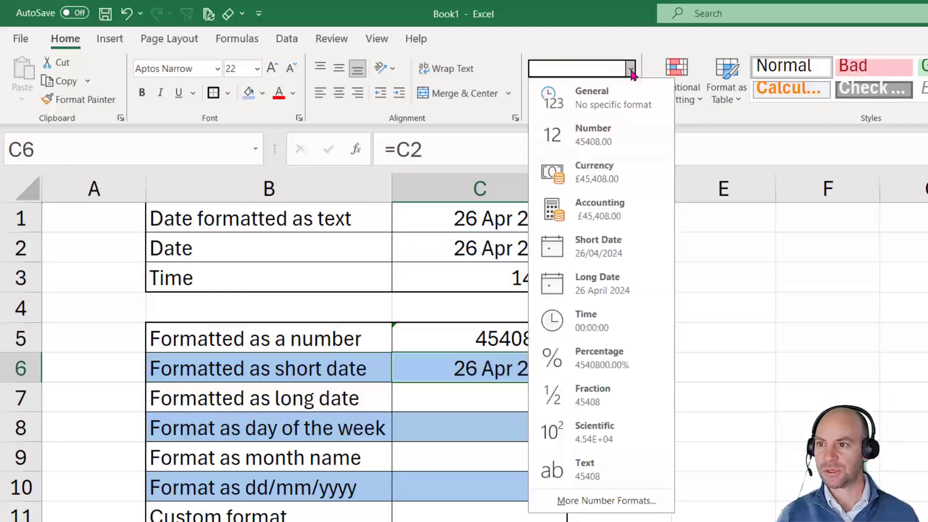
mouse_move(591, 246)
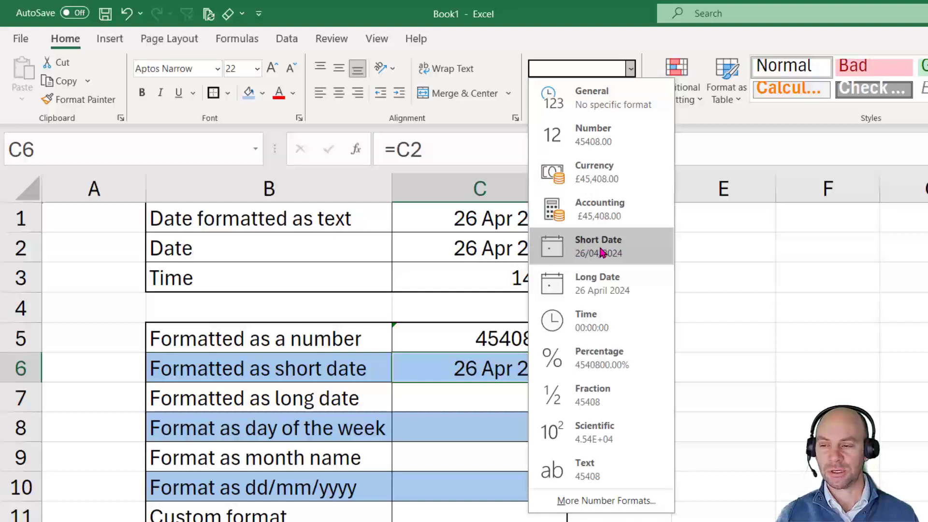
mouse_move(607, 253)
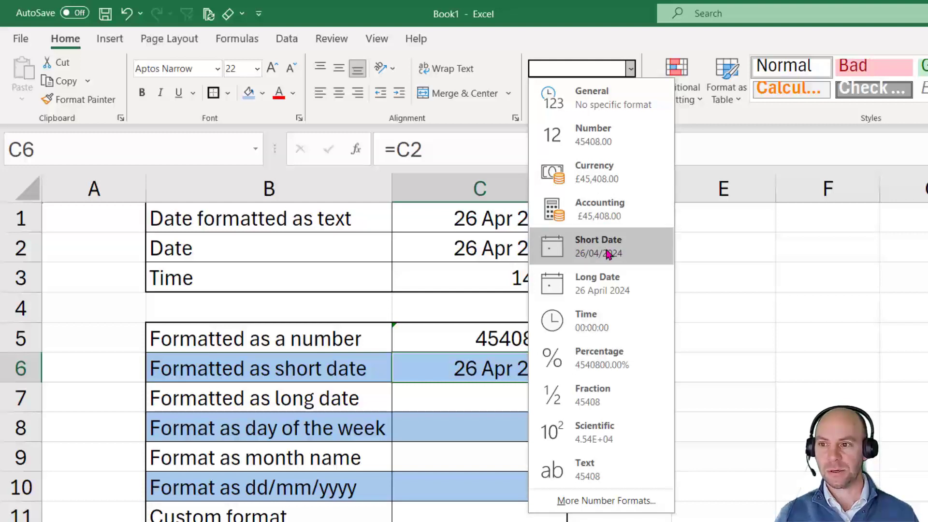
mouse_move(583, 264)
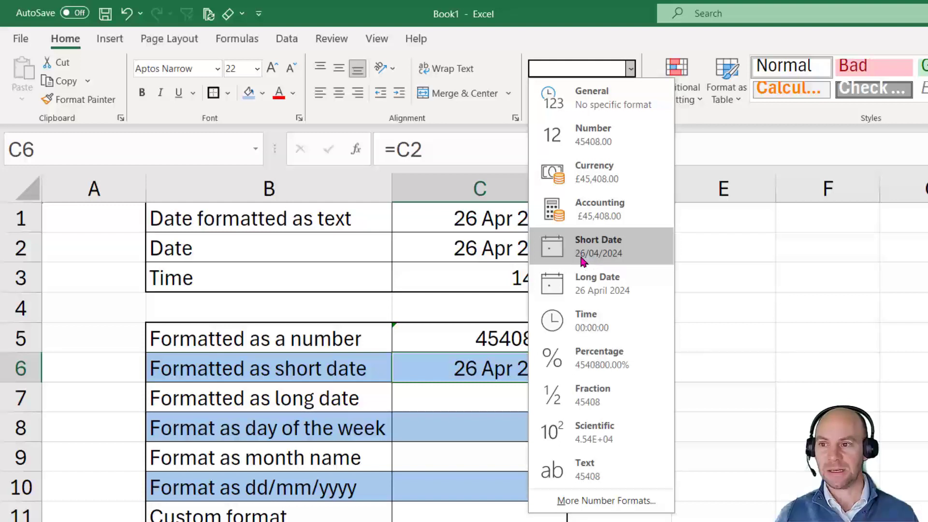
mouse_move(621, 282)
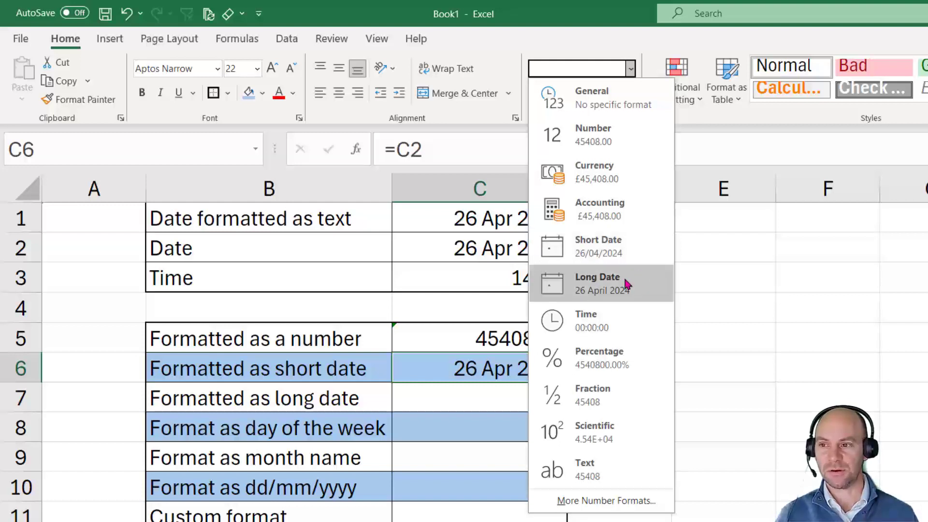
mouse_move(600, 297)
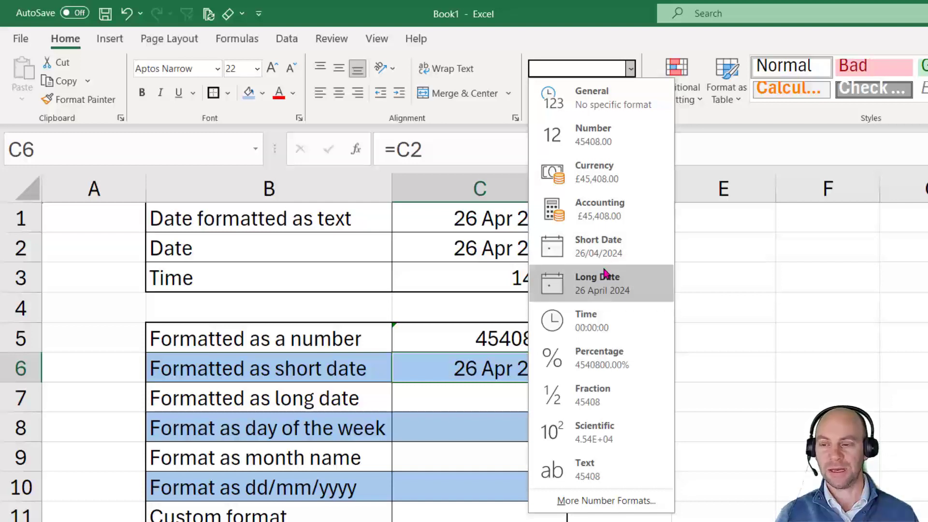
mouse_move(598, 246)
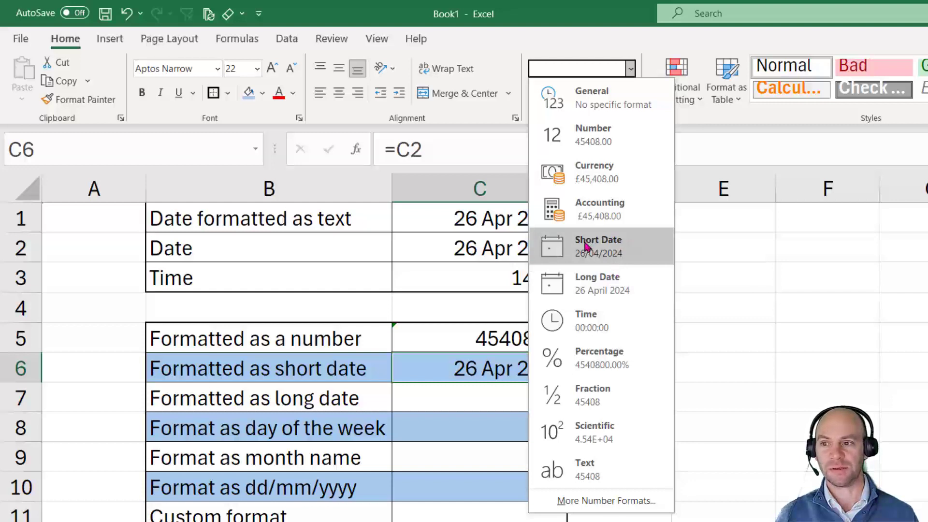
mouse_move(476, 402)
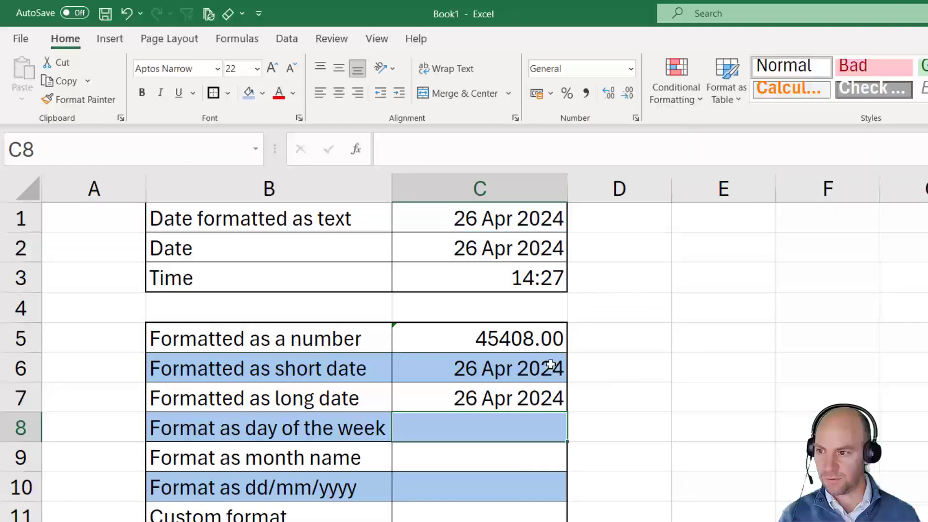
click(629, 68)
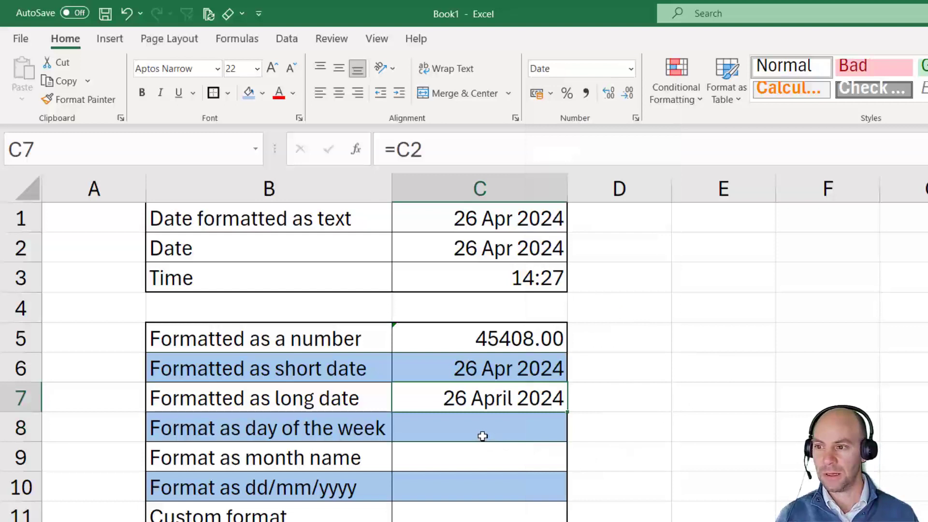
Enter =C2 in the day-of-week cell C8, showing 26 Apr 2024 for now
click(480, 428)
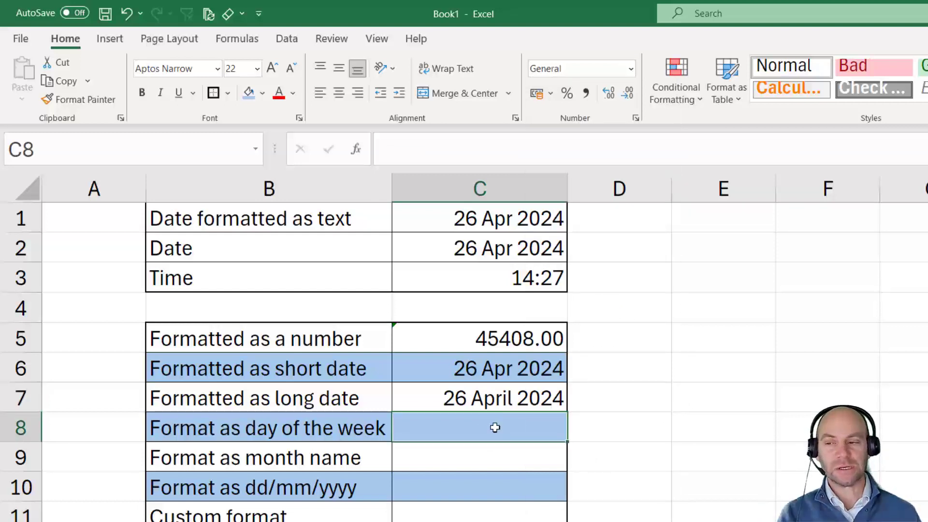
mouse_move(506, 424)
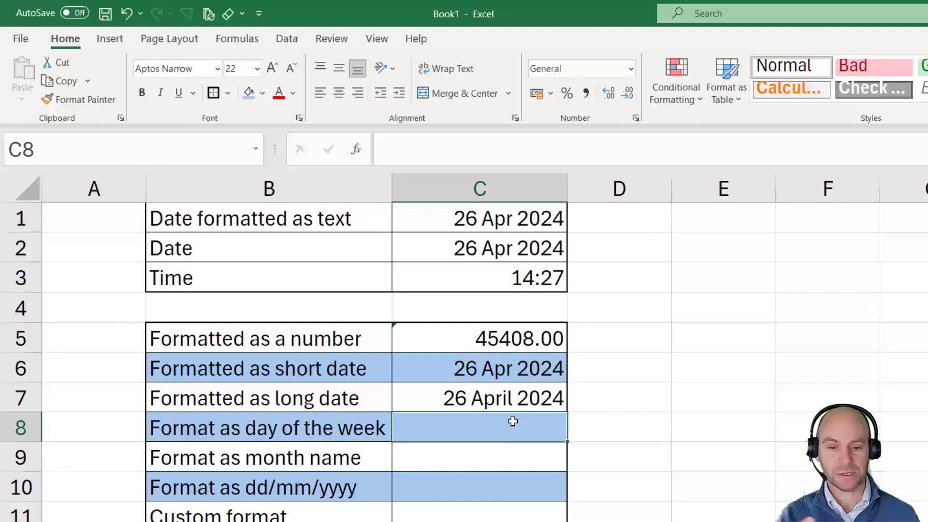
mouse_move(586, 426)
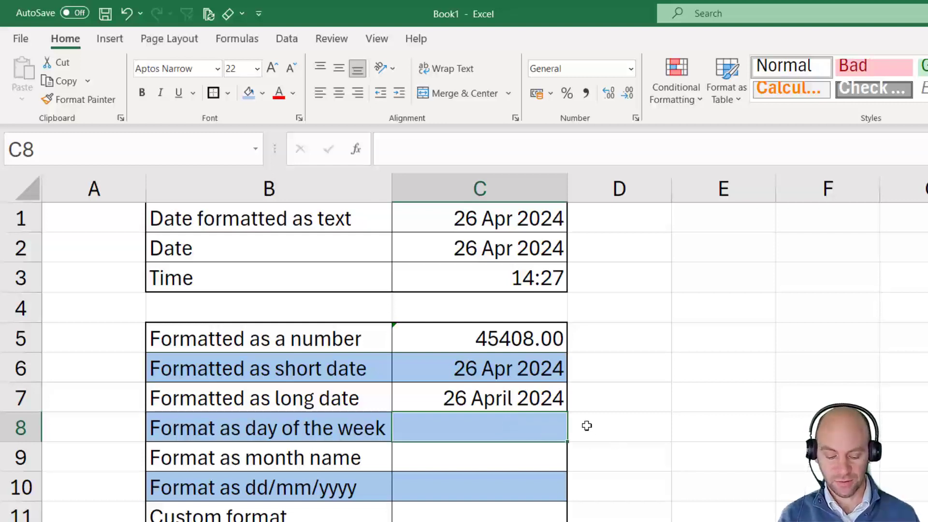
text(=C2)
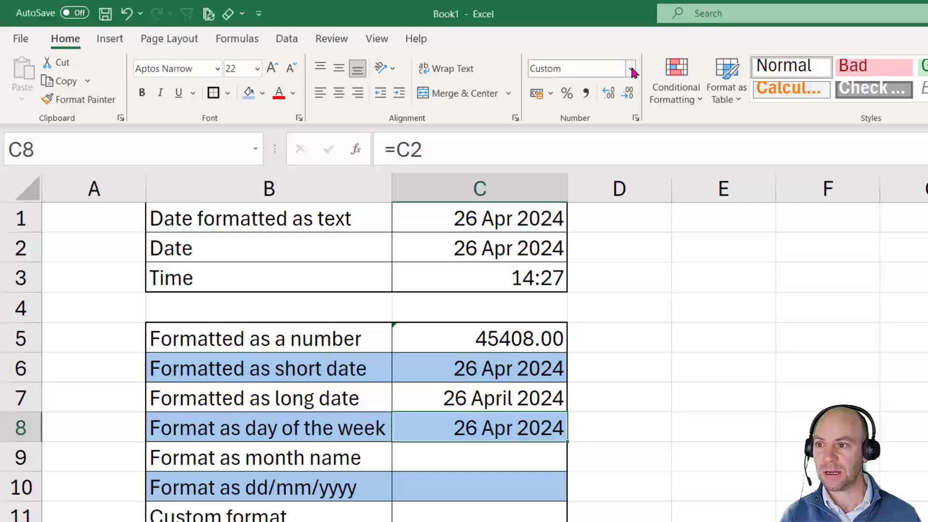
Bring up Format Cells for C8 on the Date category and browse its Type list
click(630, 68)
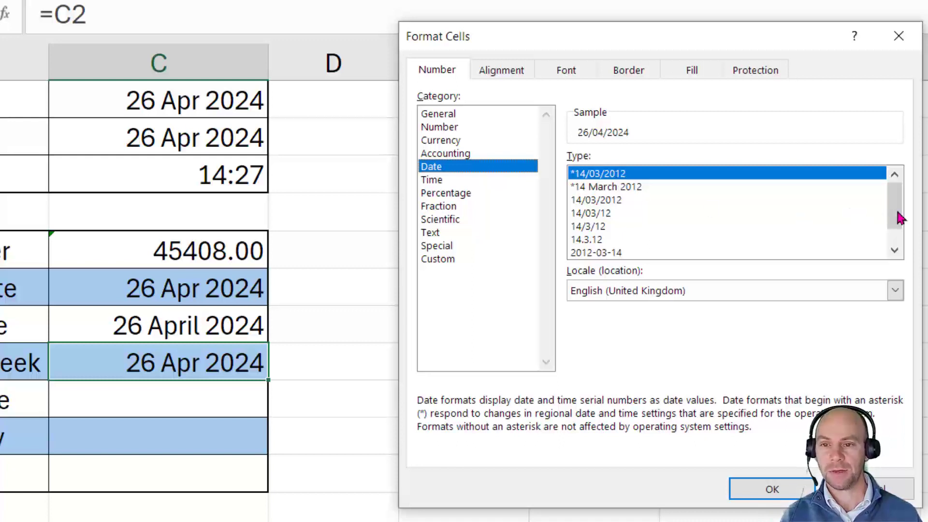
scroll(down, 3)
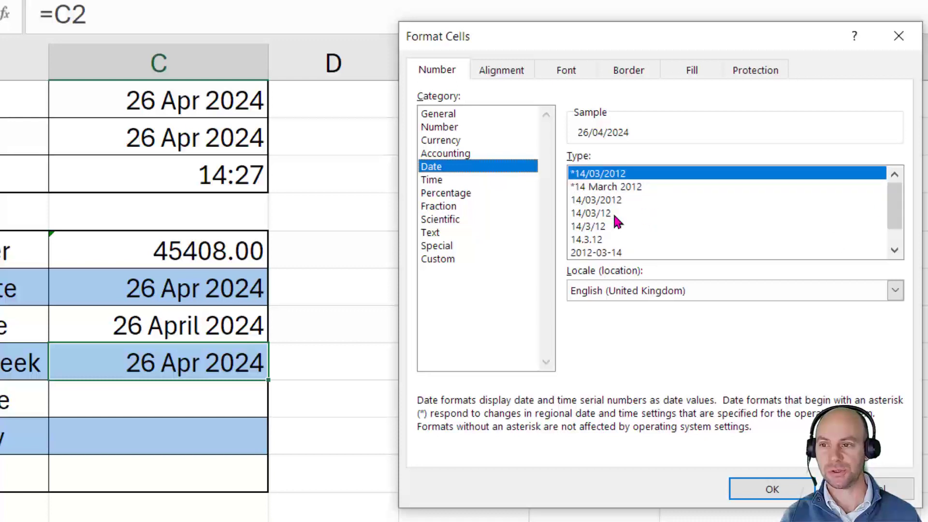
mouse_move(444, 265)
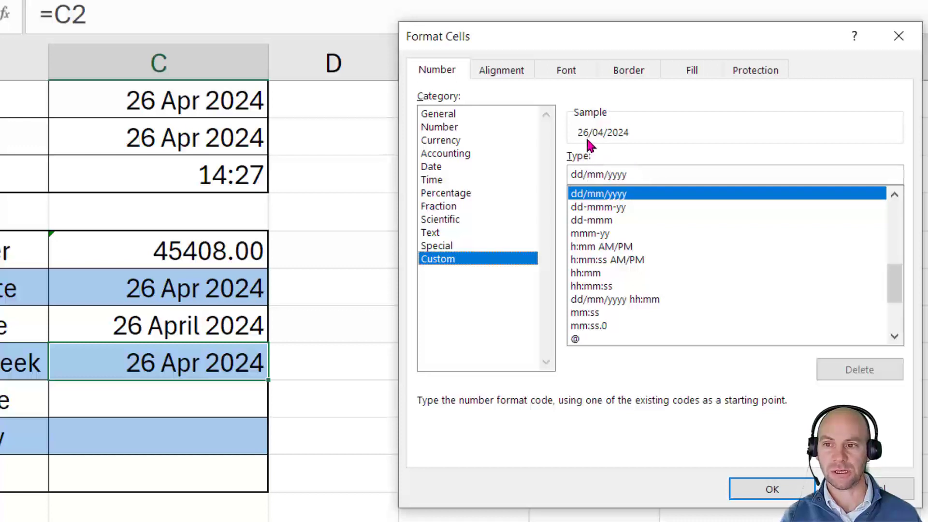
mouse_move(636, 144)
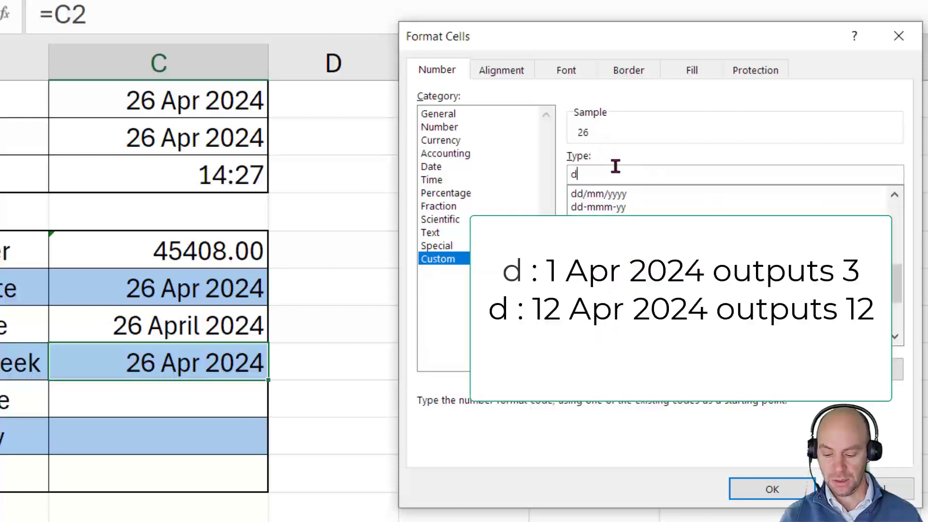
Change C8's Custom format code from dddd to ddd so the sample reads Fri
text(d)
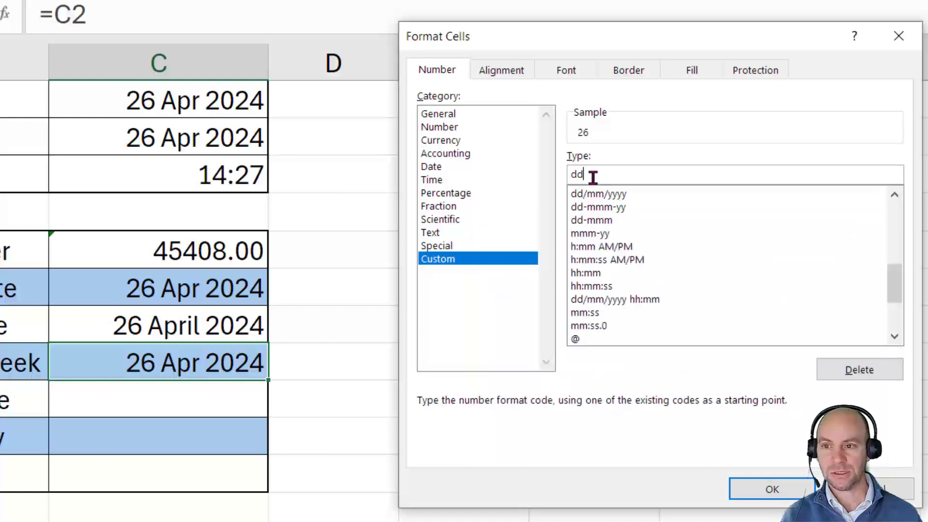
mouse_move(592, 147)
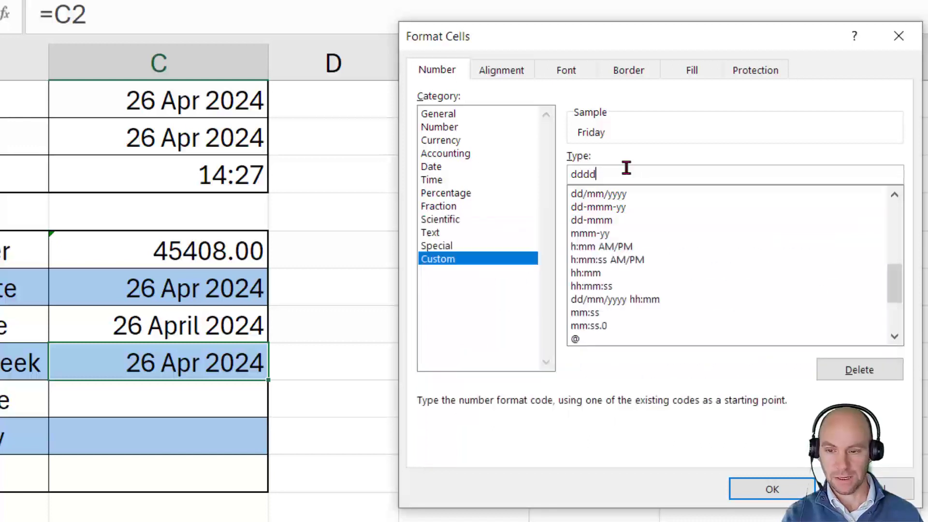
key(backspace)
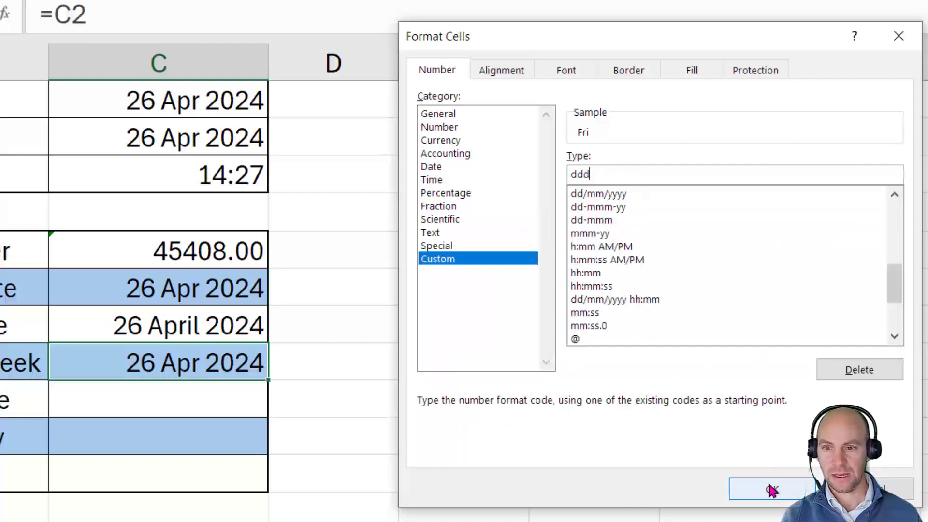
Show Fri in C8, then enter =C2 in C9 with Custom code mmmm so it reads April
click(770, 489)
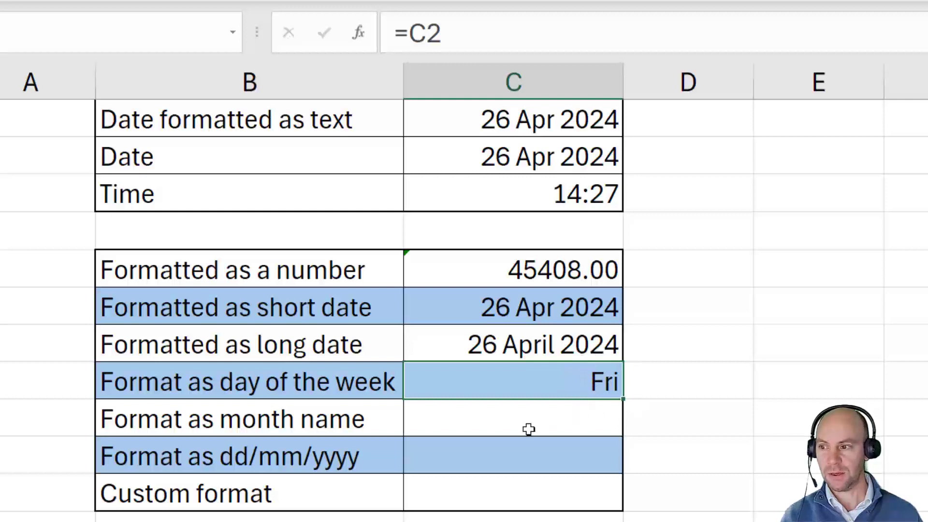
click(512, 418)
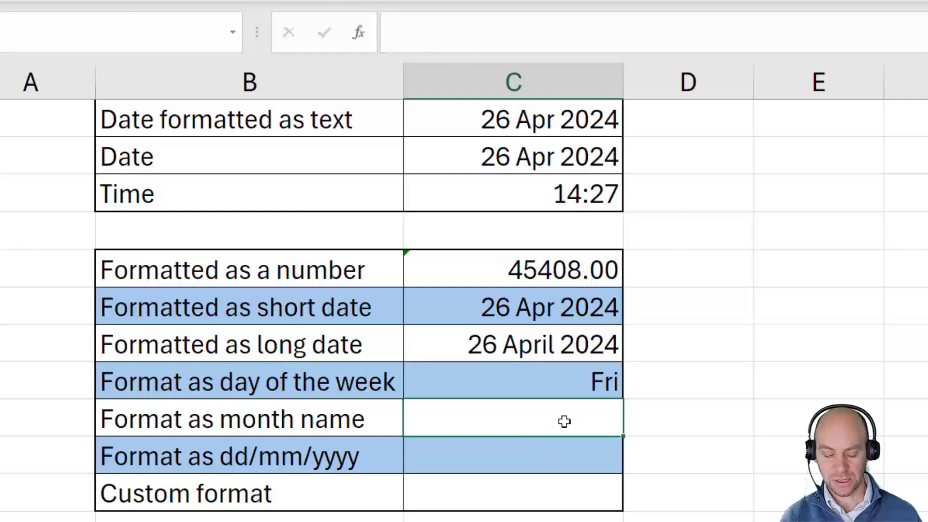
text(=C2)
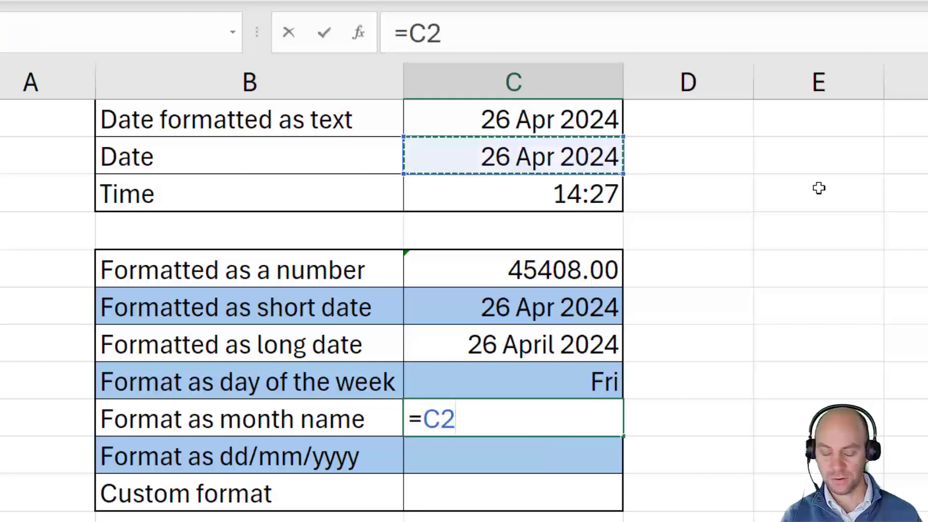
key(Enter)
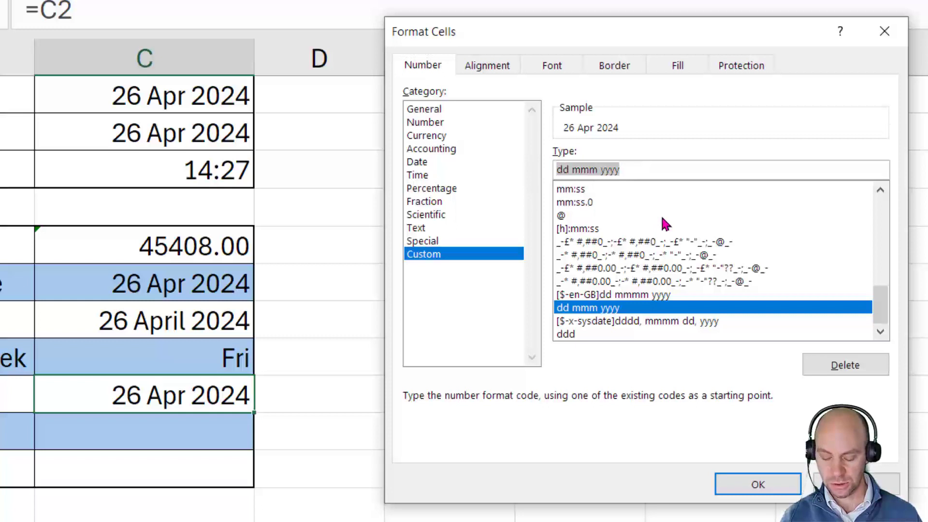
text(mmmm)
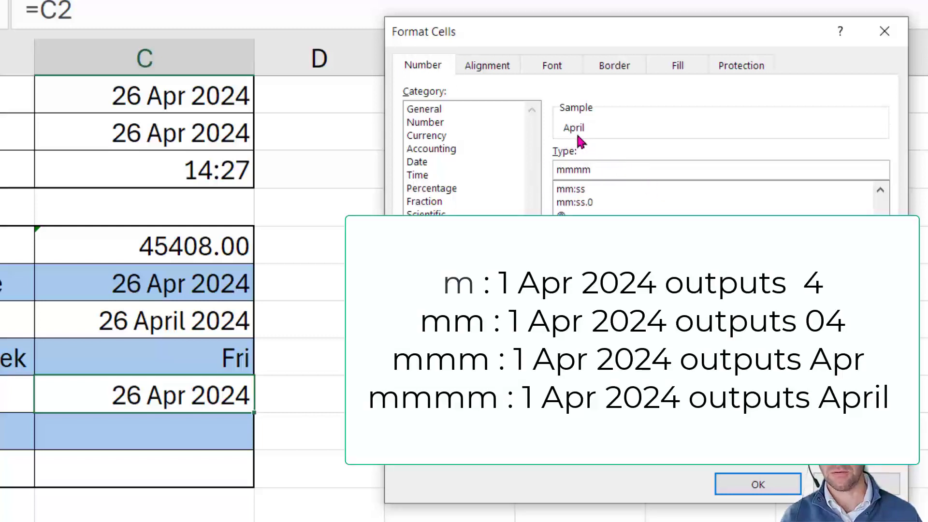
click(757, 484)
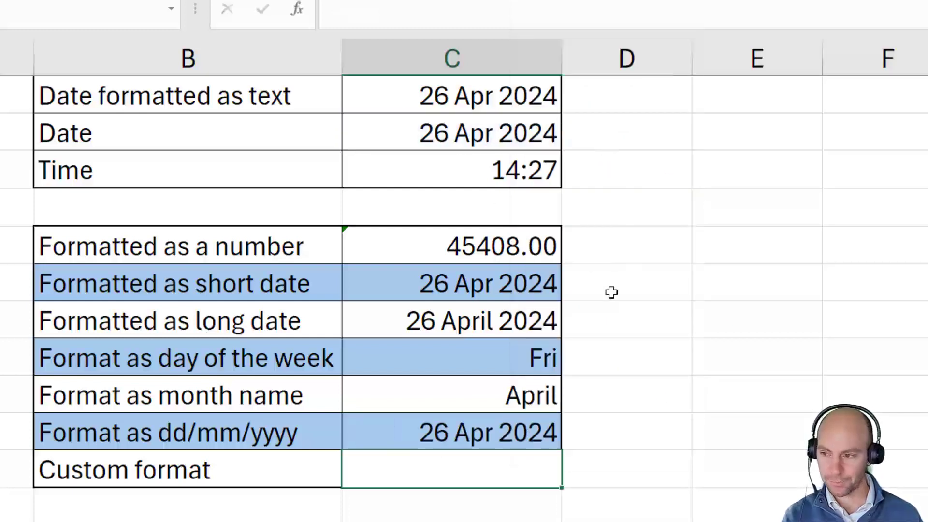
Give C10 the custom format code dd-mm-yyyy so it displays 26-04-2024
click(450, 432)
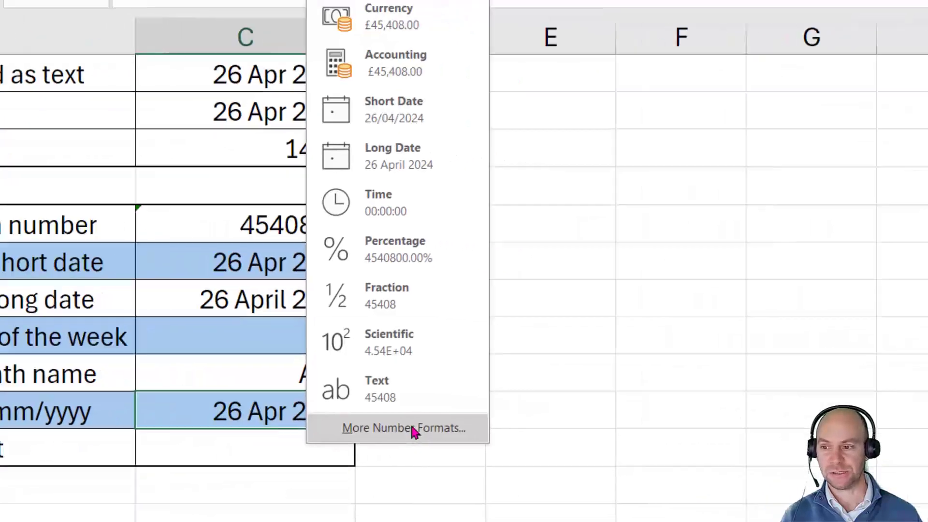
click(403, 427)
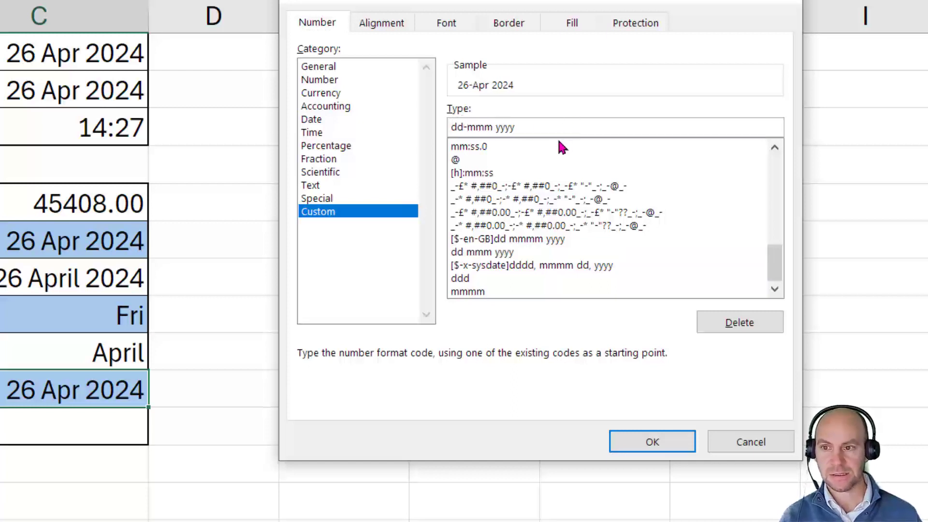
click(497, 127)
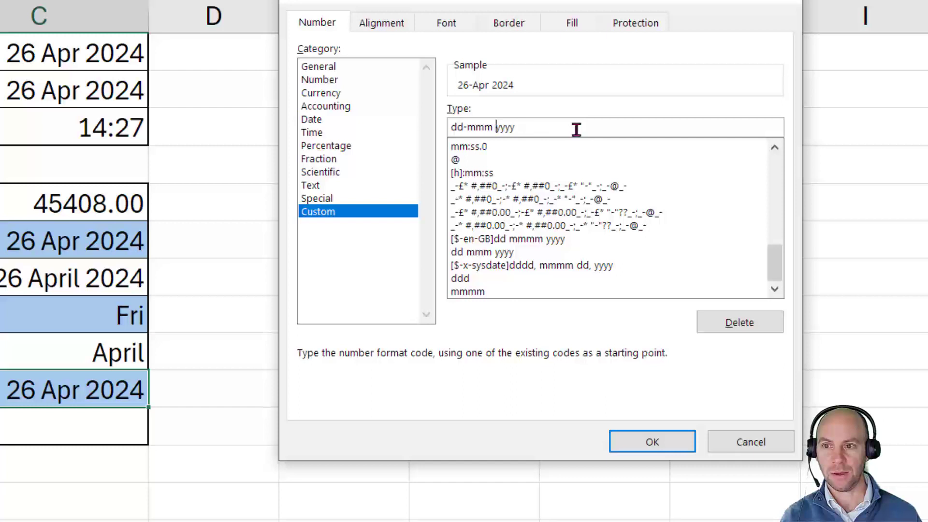
key(Backspace)
text(-)
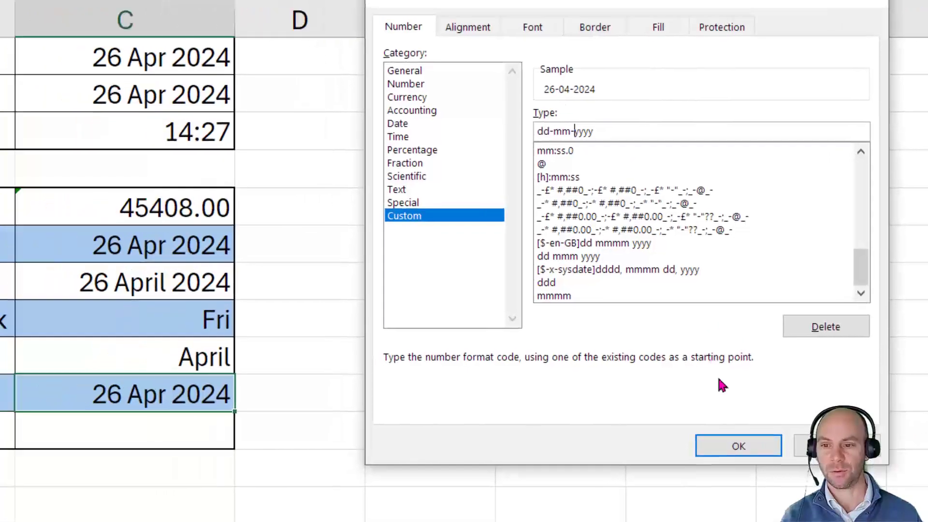
click(738, 445)
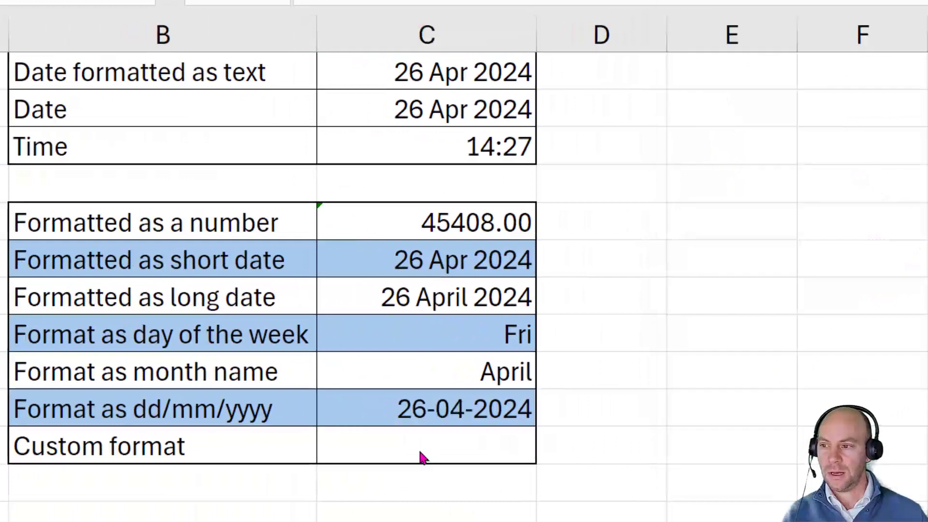
Enter =C2 in C11 and write the custom code "Today's date is "ddd, dd-mm-yyyy". Have a lovely day"
click(426, 445)
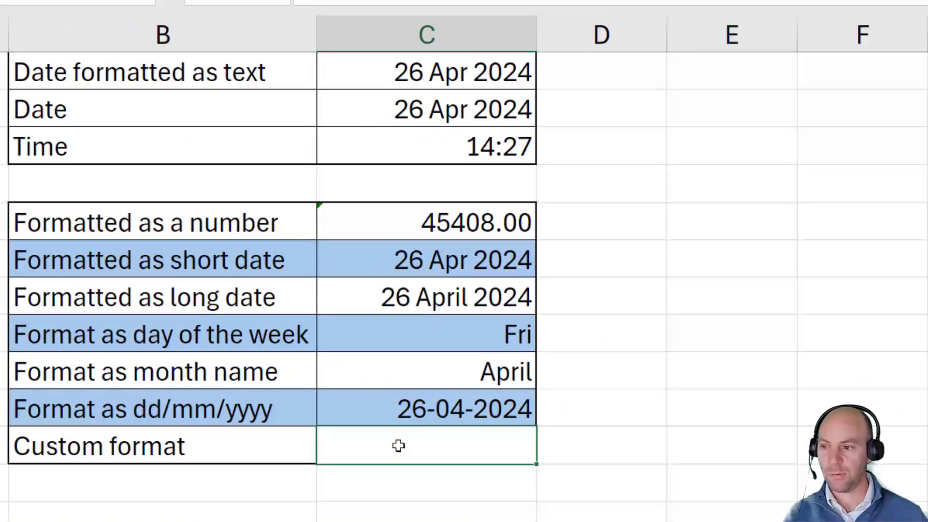
text(=)
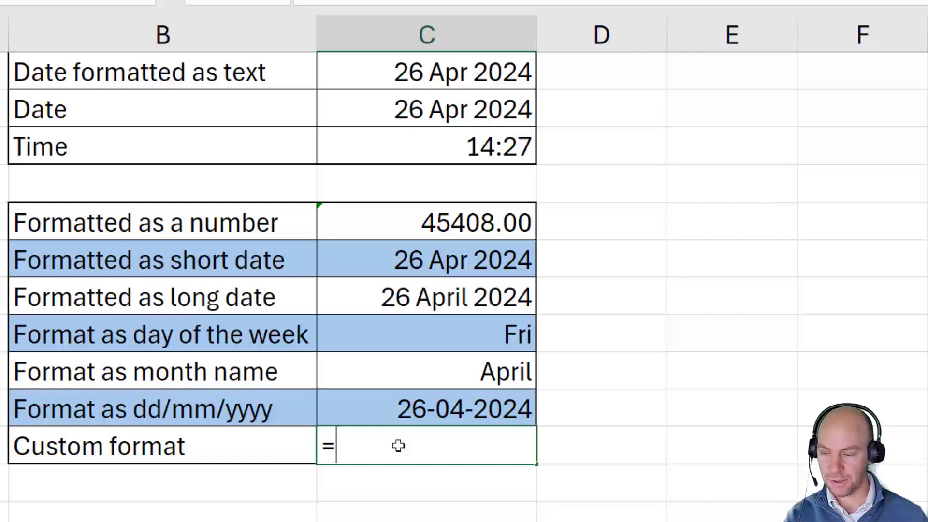
key(Enter)
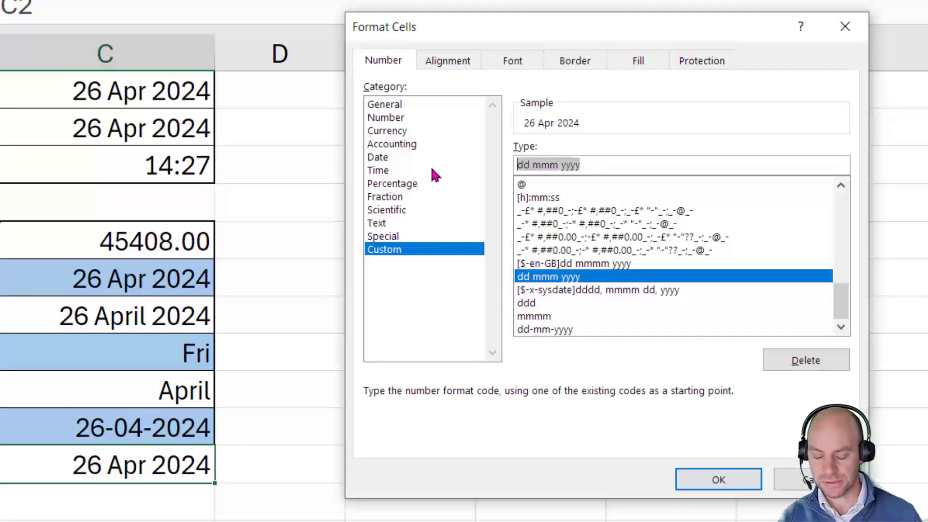
text("Today's date is ")
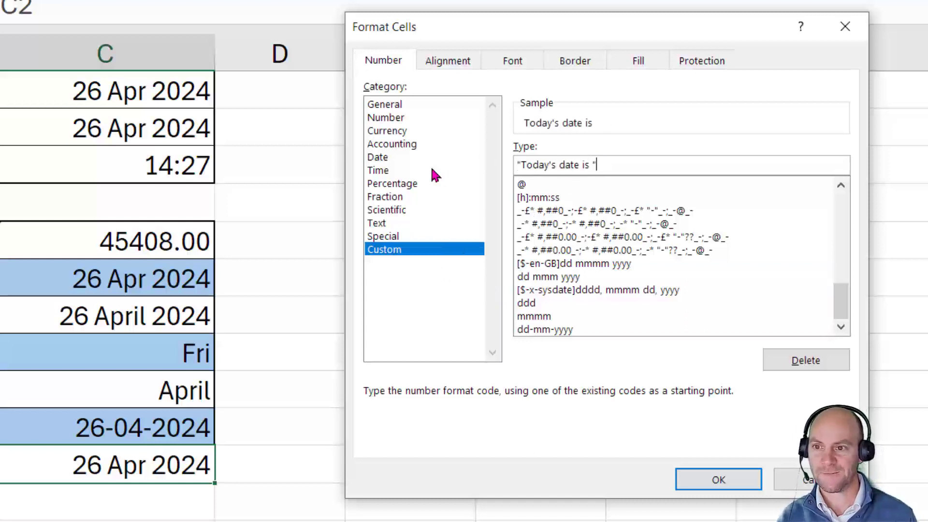
text(ddd, dd-mm-)
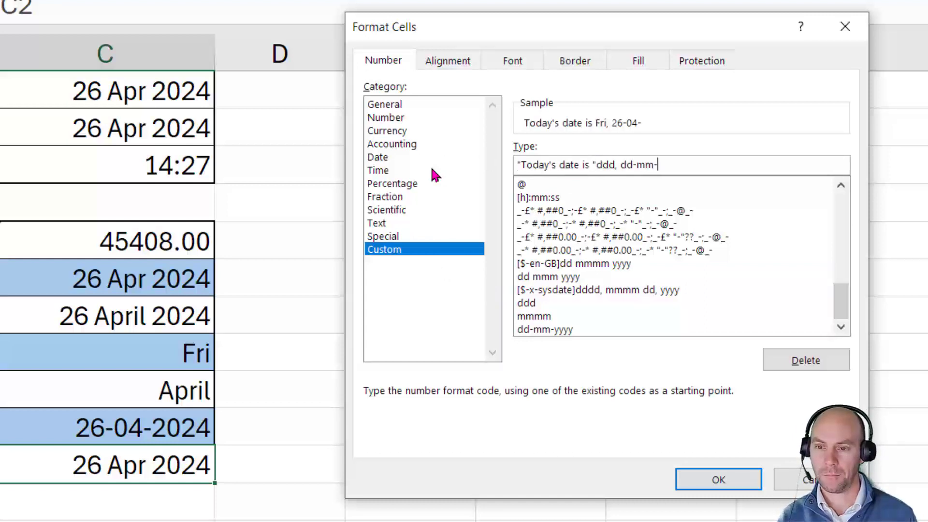
text(yyyy". H)
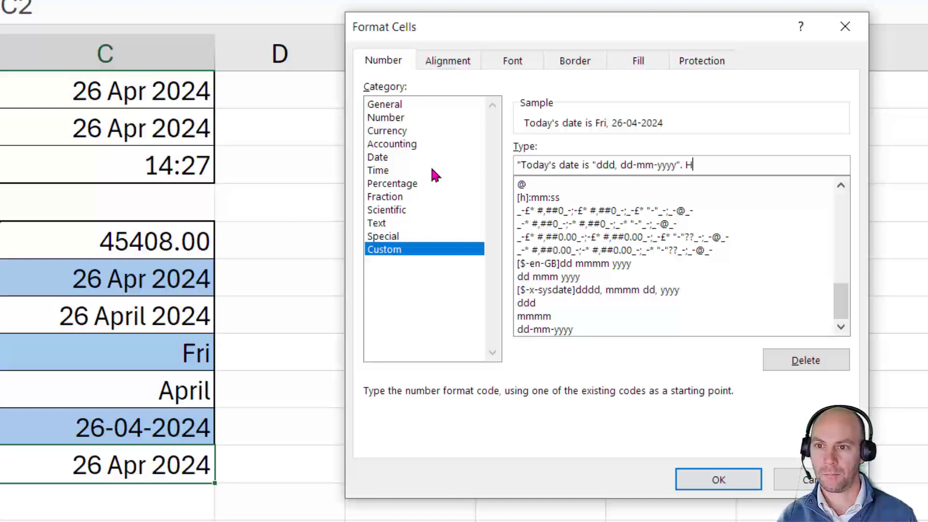
text(ave a lovely day")
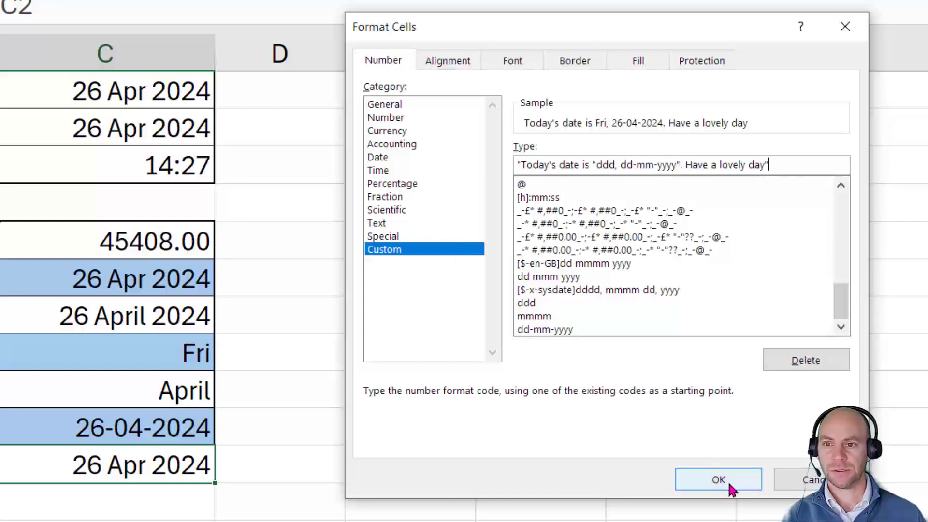
mouse_move(672, 450)
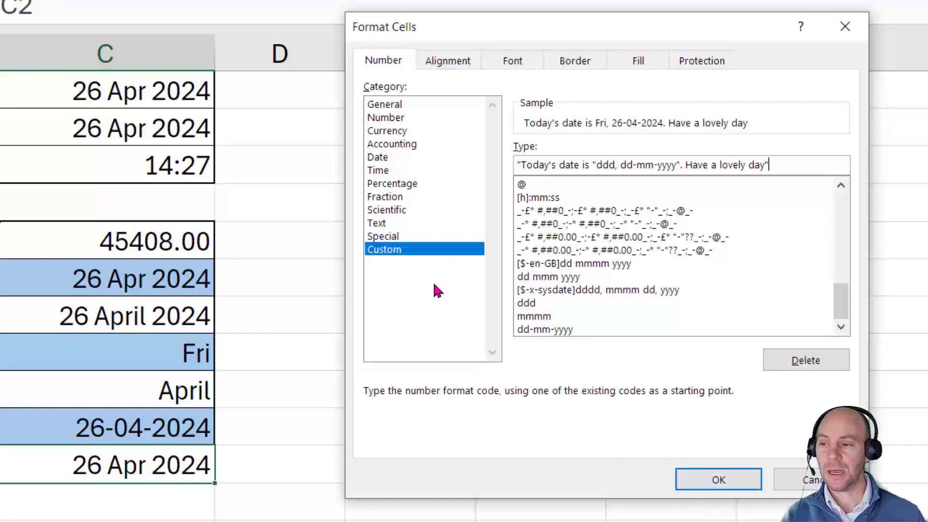
mouse_move(443, 281)
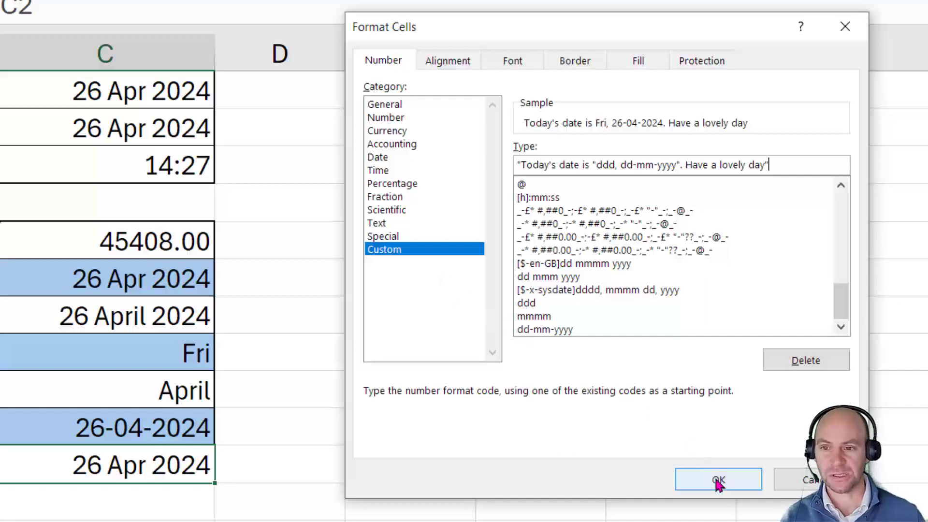
Apply the sentence format to C11 and widen column C so the full sentence shows instead of hashes
click(718, 479)
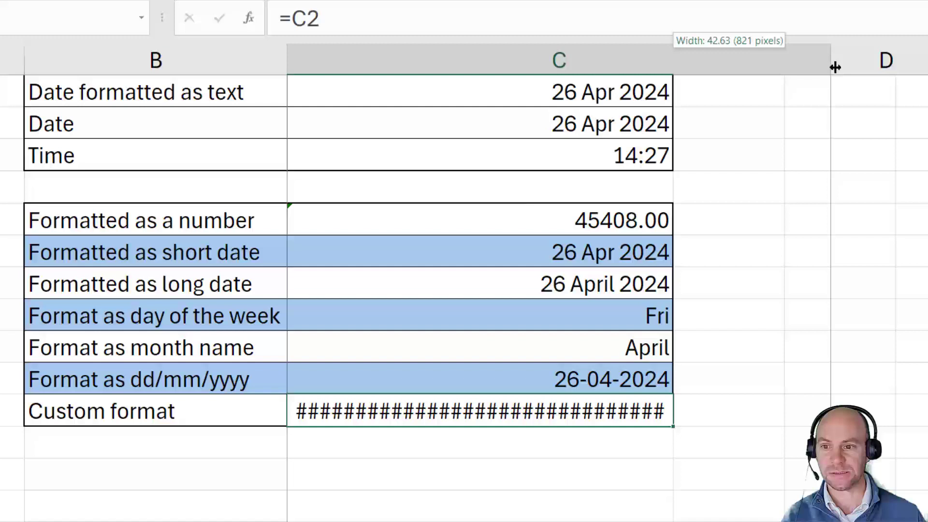
drag(833, 66, 870, 66)
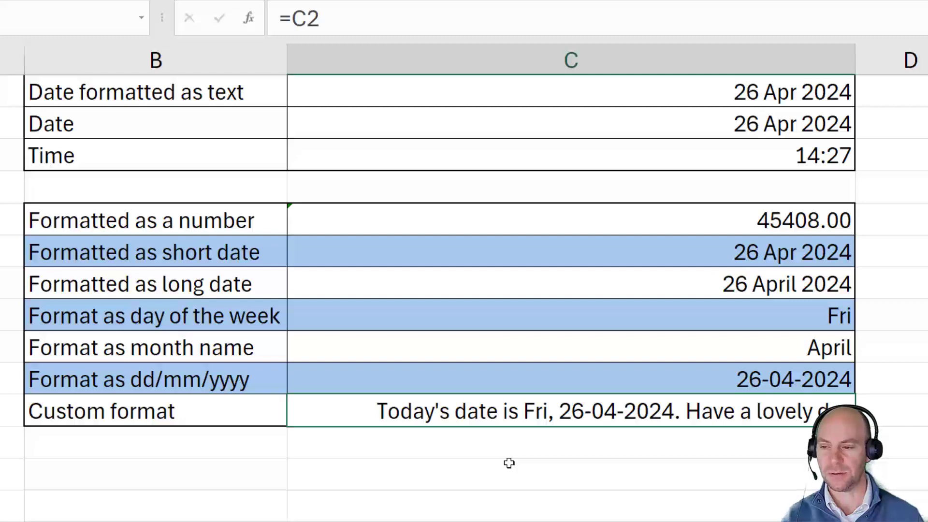
mouse_move(589, 417)
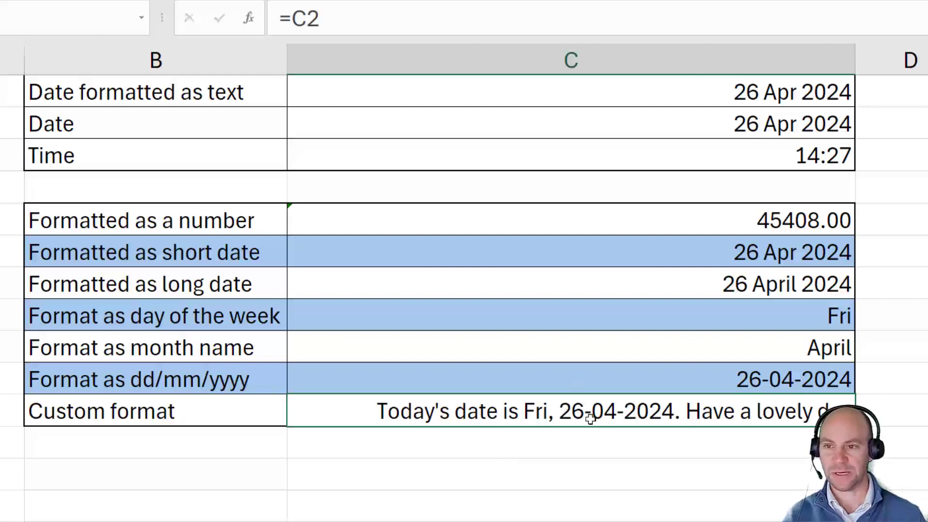
click(569, 124)
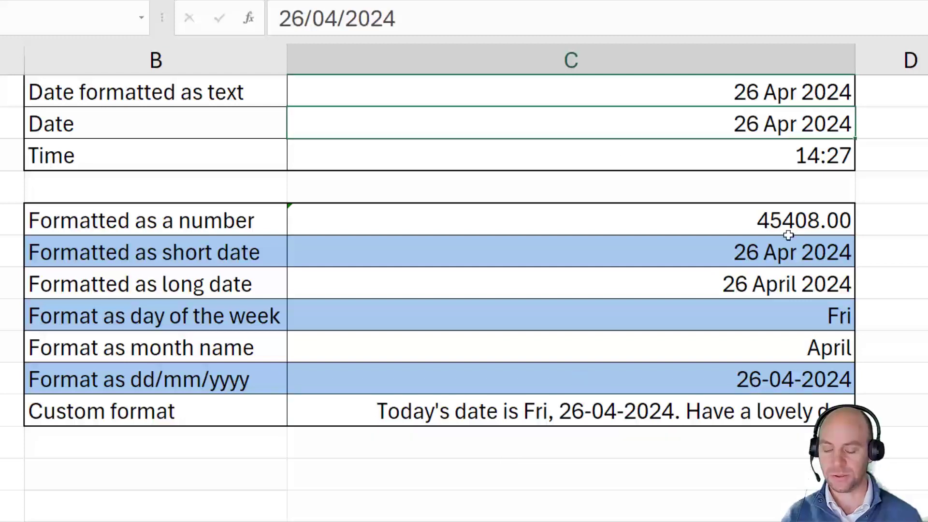